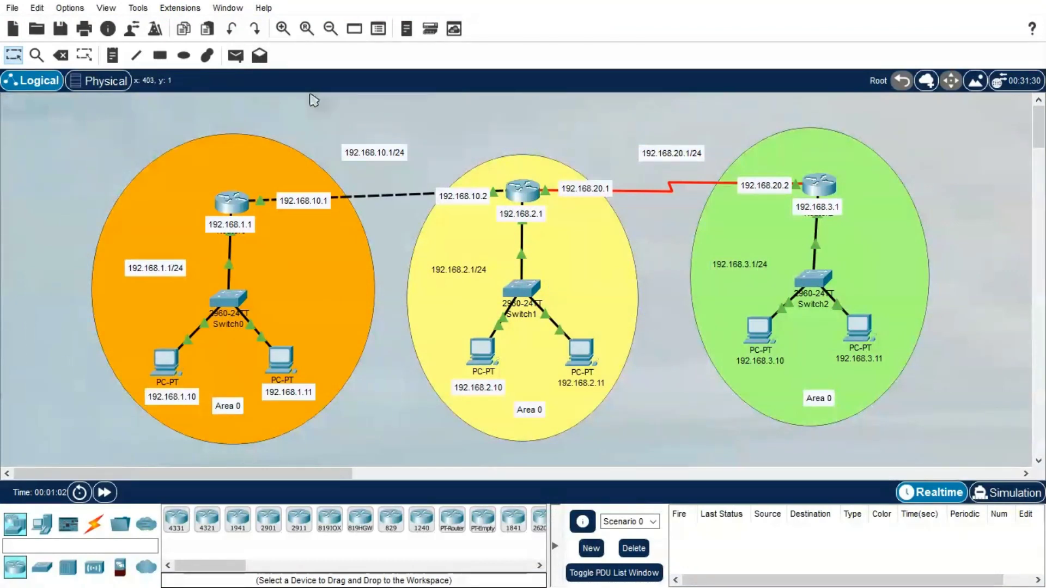
pyautogui.moveTo(453, 172)
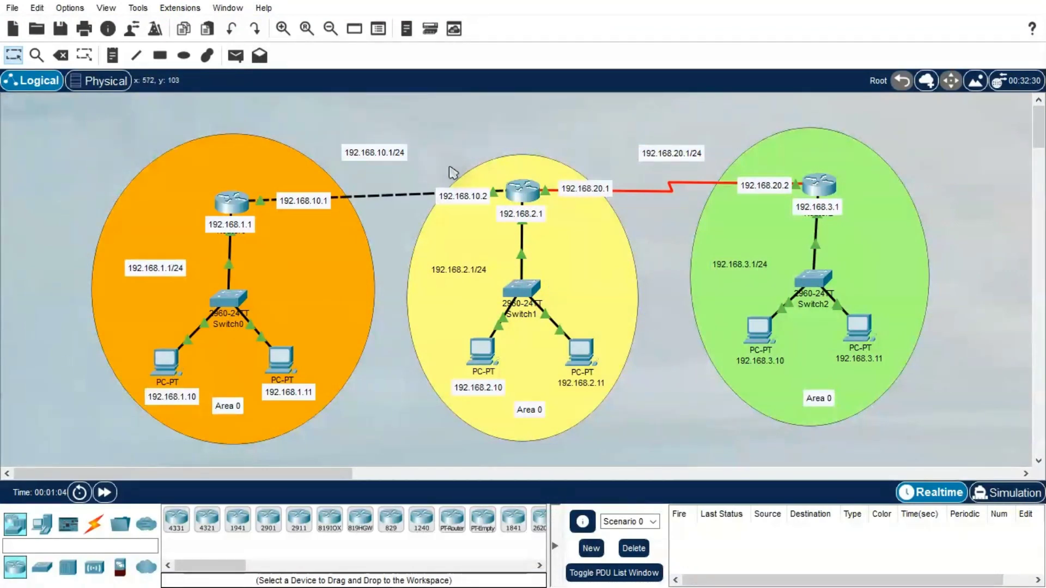
pyautogui.moveTo(397, 391)
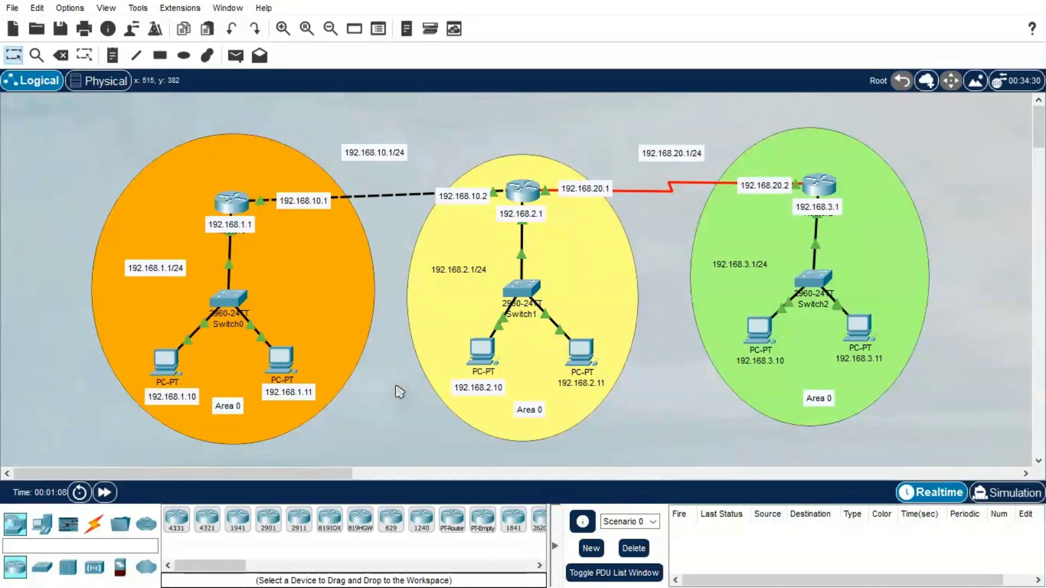
pyautogui.moveTo(122, 245)
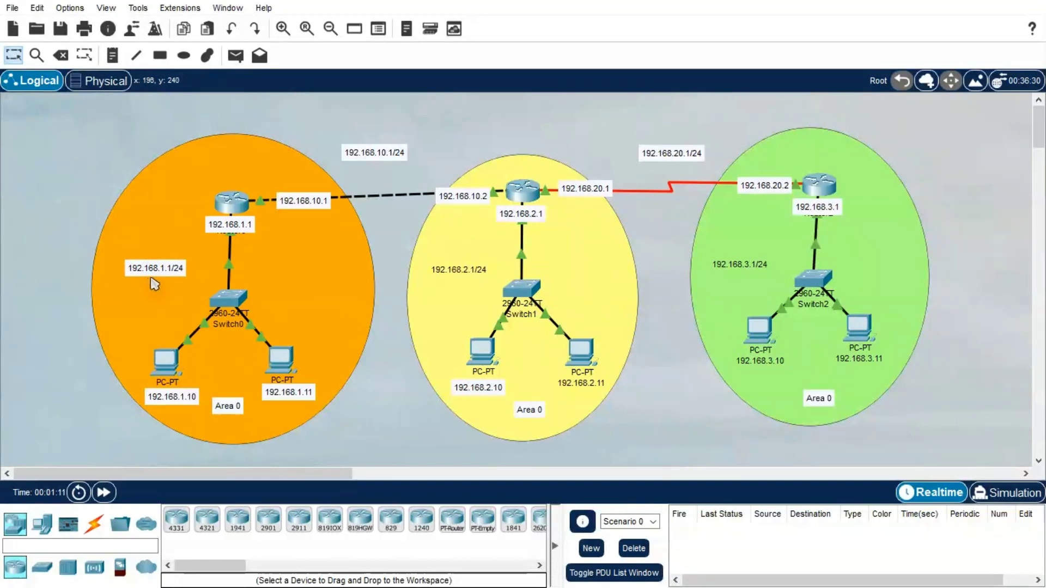
pyautogui.moveTo(183, 284)
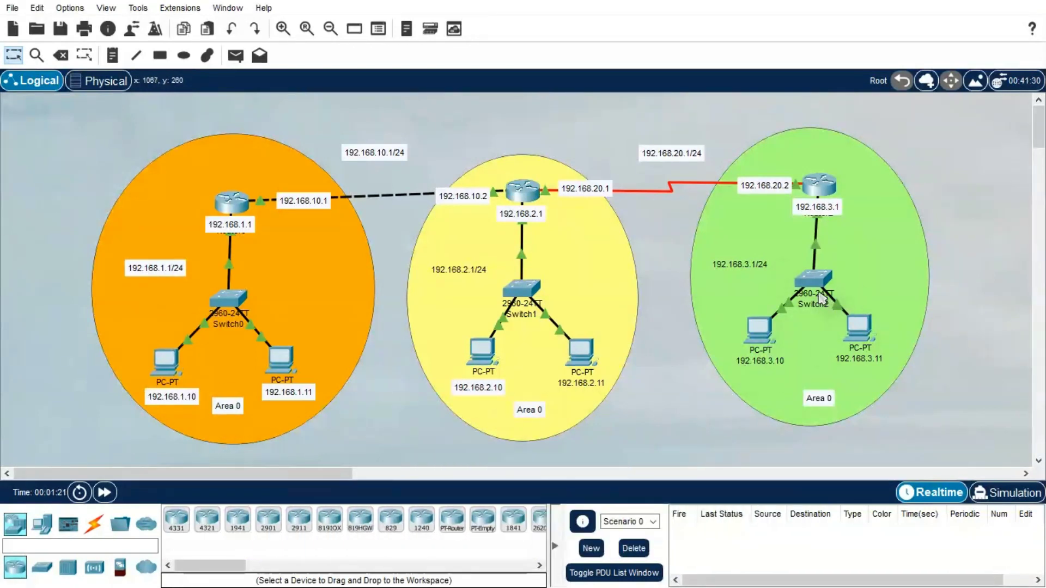
pyautogui.moveTo(619, 301)
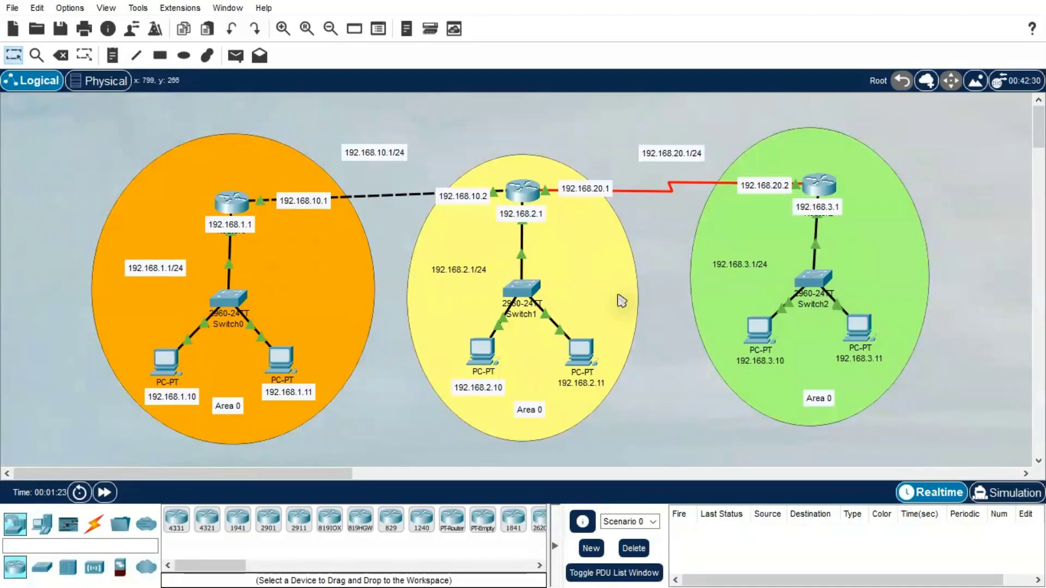
pyautogui.moveTo(854, 333)
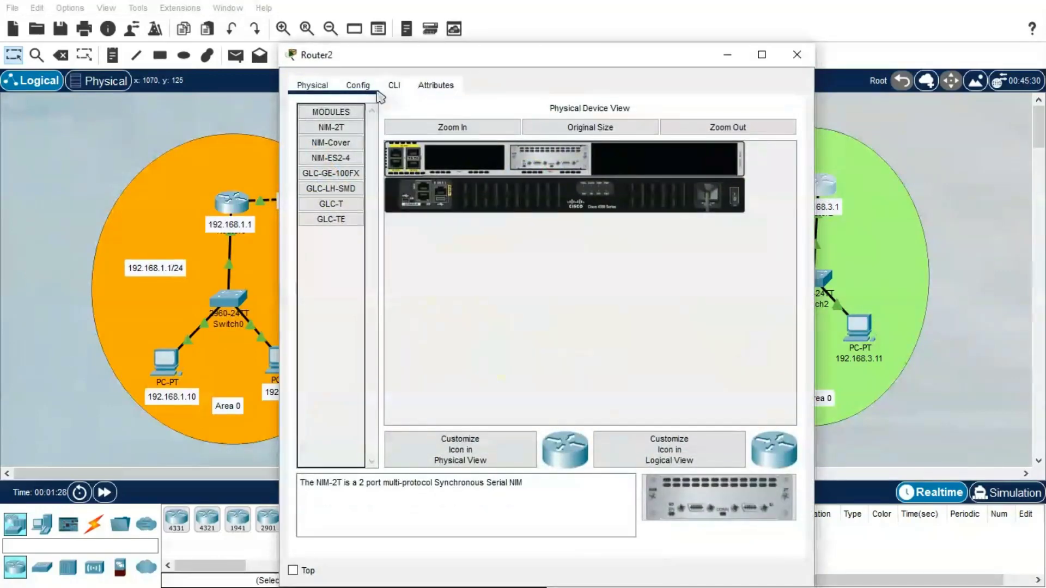
# Enter router ospf 1 on Router2 with network 192.168.3.0 and 192.168.20.0 0.0.0.255 area 0 statements.
pyautogui.click(393, 85)
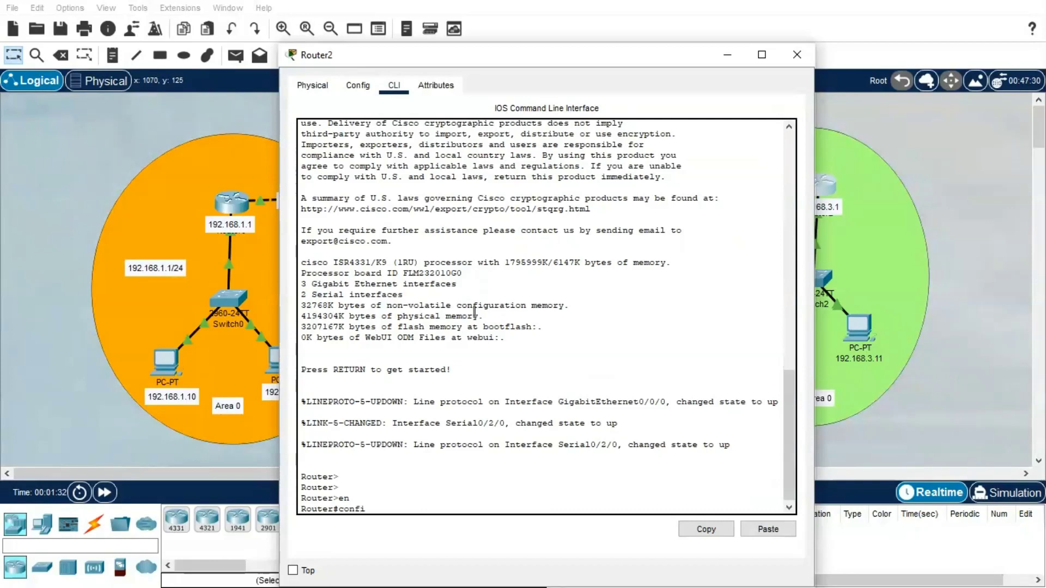
pyautogui.write('config t')
pyautogui.write('router')
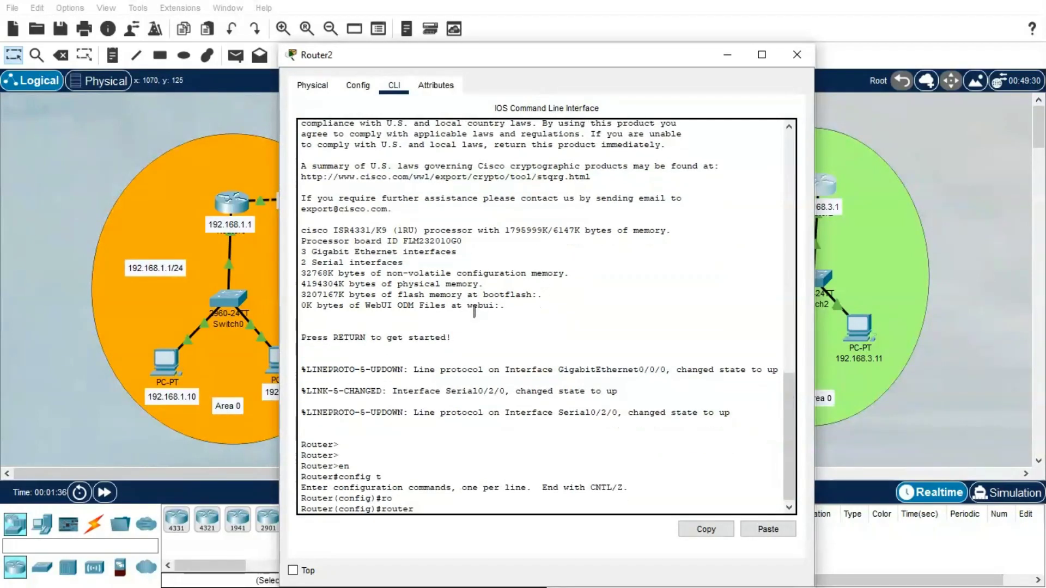
pyautogui.write('ospf 1')
pyautogui.write('network')
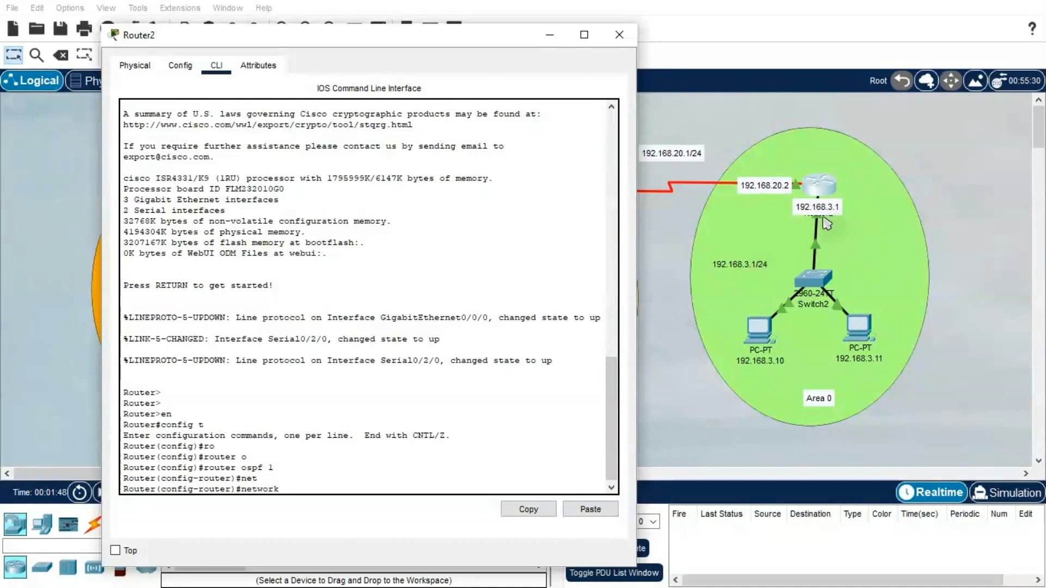
pyautogui.write('192.168.3.')
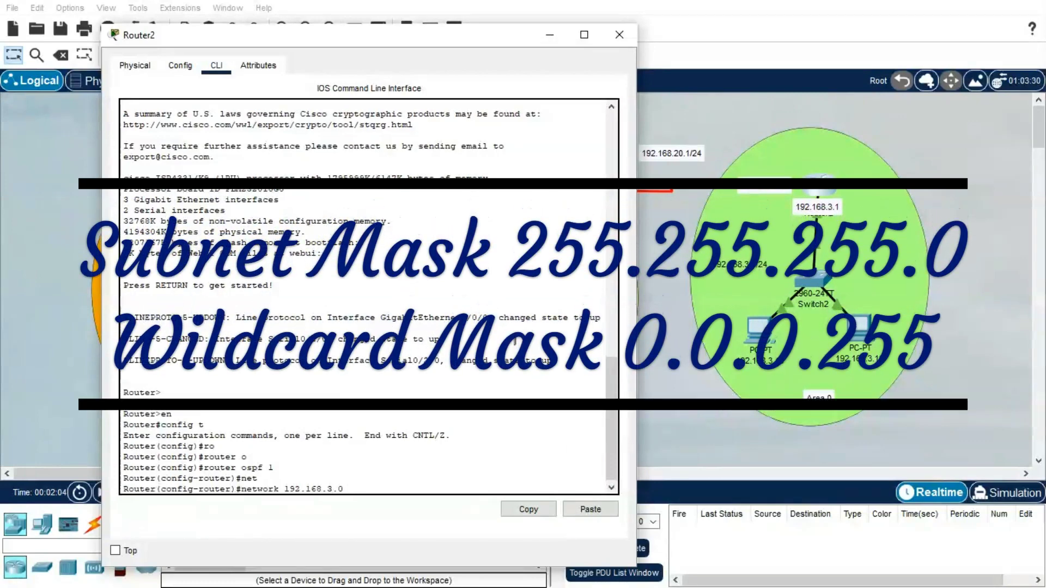
pyautogui.write('0.0.0.255')
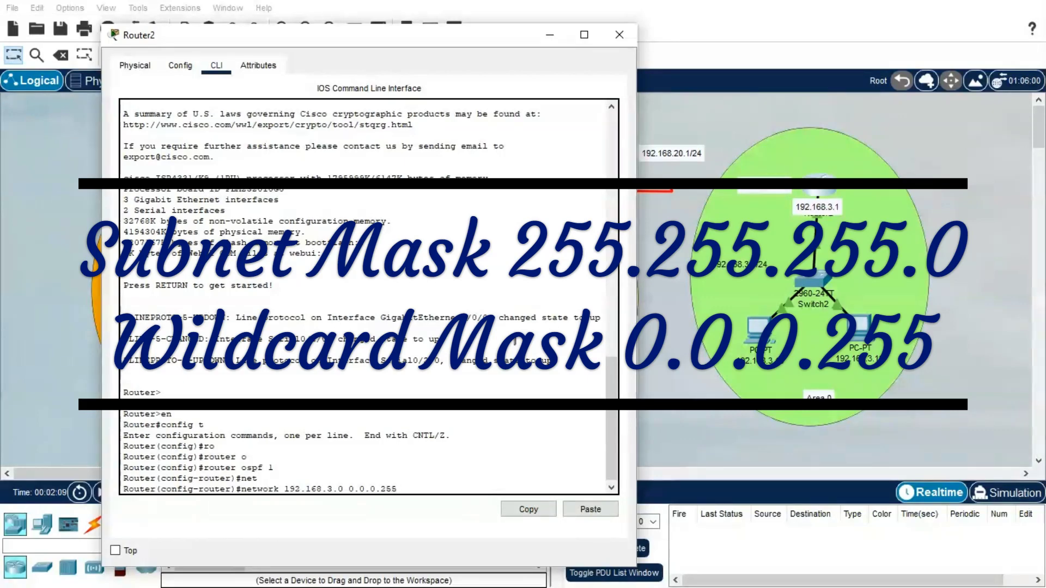
pyautogui.write('area 0')
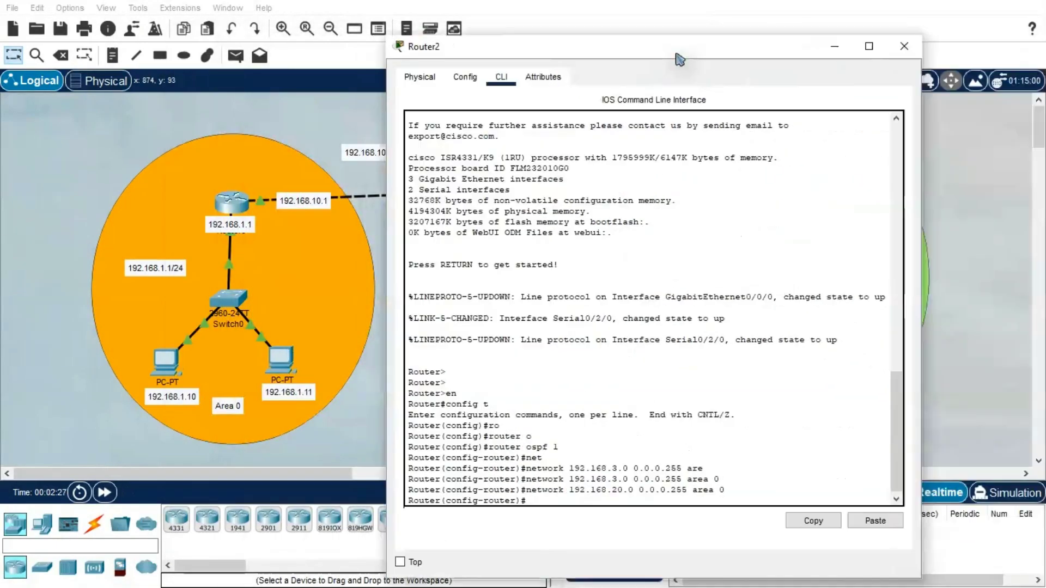
# Start OSPF 1 on Router1 and advertise network 192.168.2.0 0.0.0.255 in area 0.
pyautogui.click(905, 46)
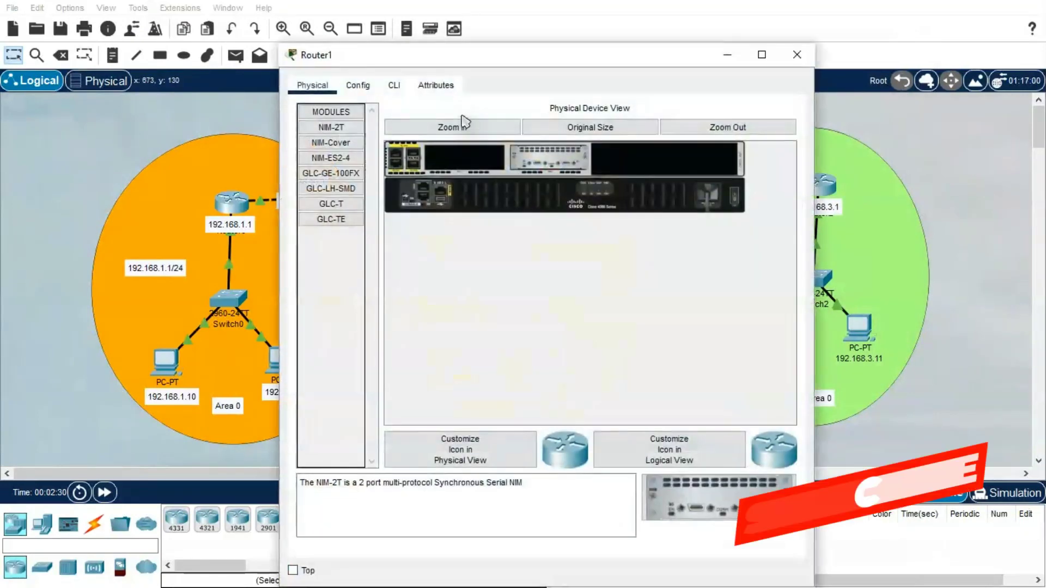
pyautogui.click(393, 85)
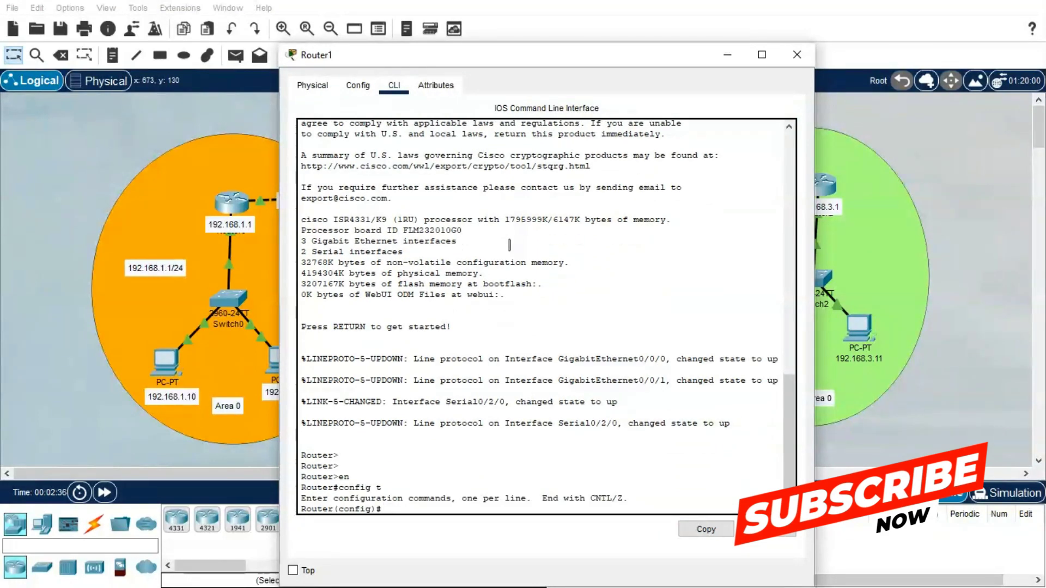
pyautogui.write('router ospf 1')
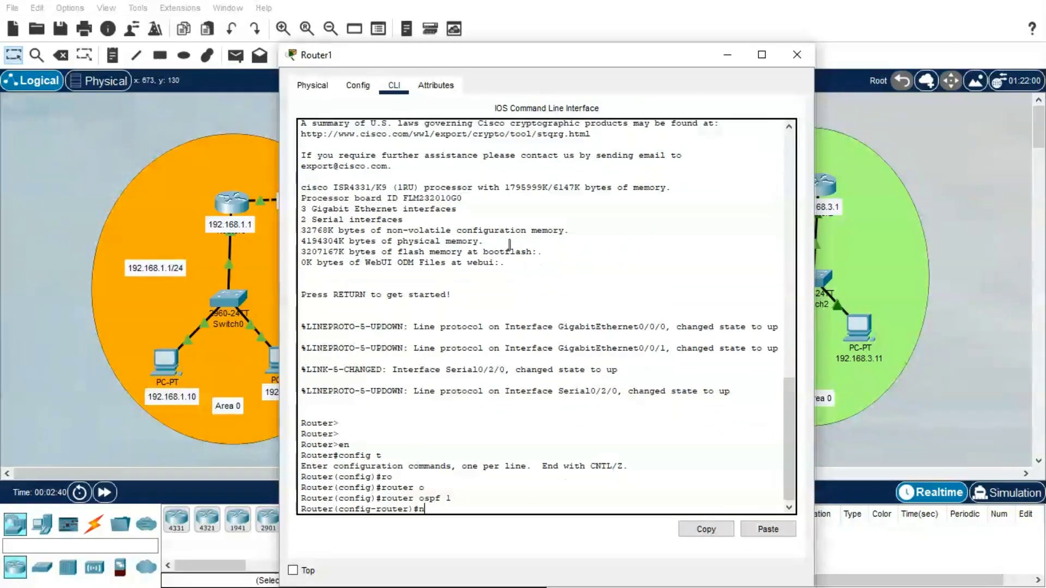
pyautogui.write('network `')
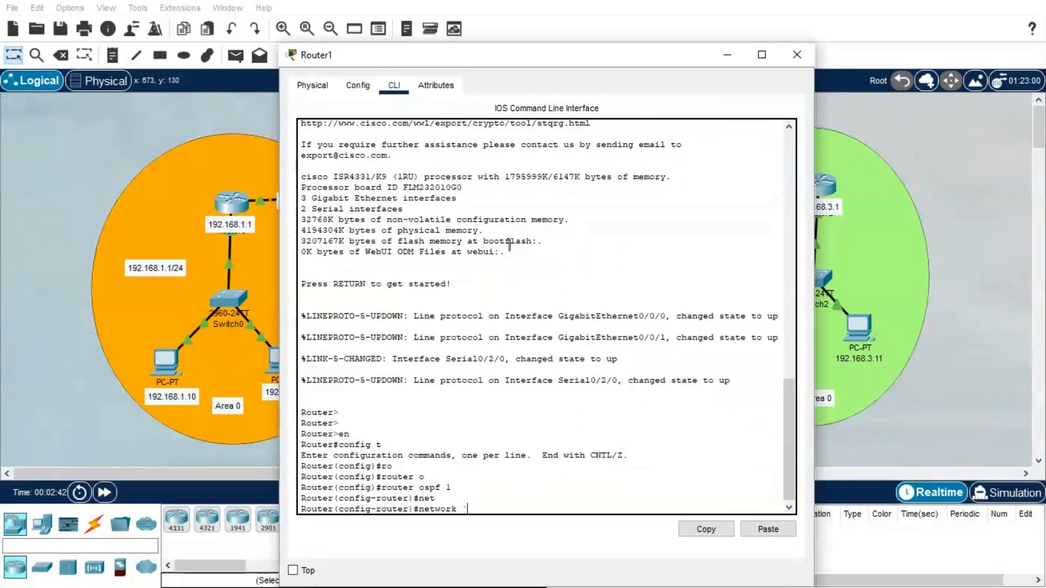
pyautogui.write('192.1')
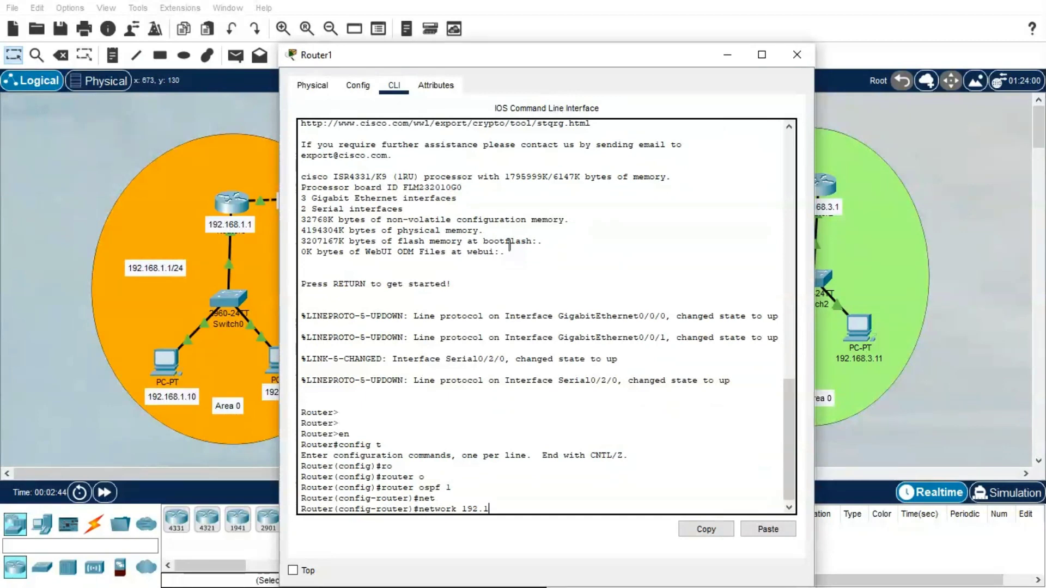
pyautogui.write('68.2')
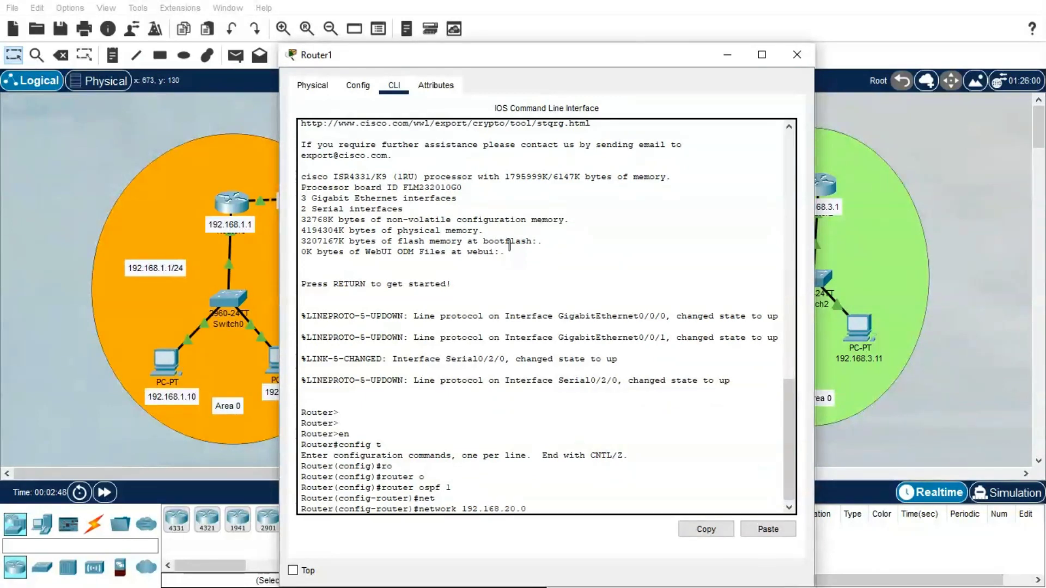
pyautogui.write('0.0.0.255')
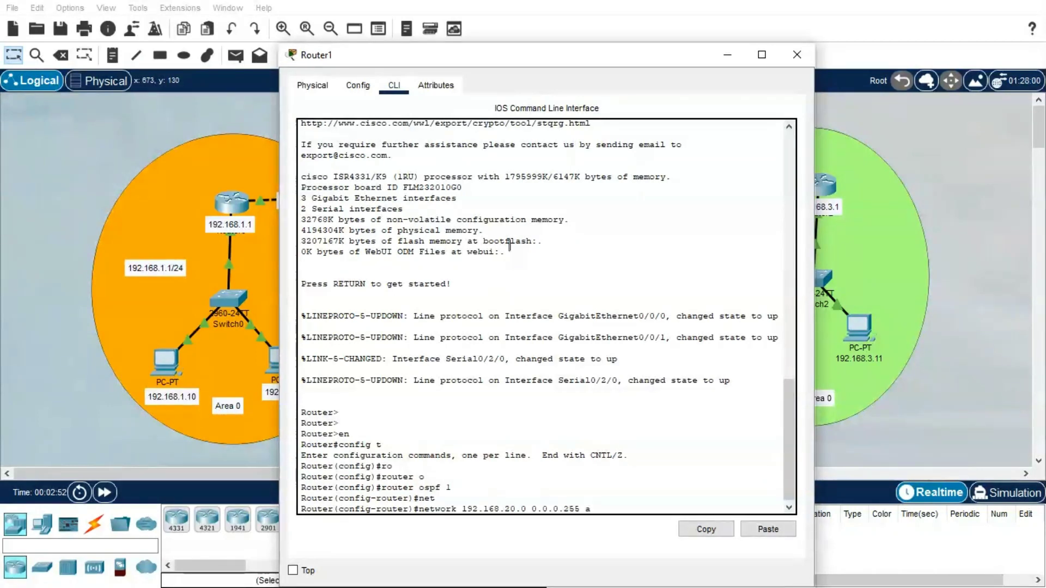
pyautogui.write('area 0')
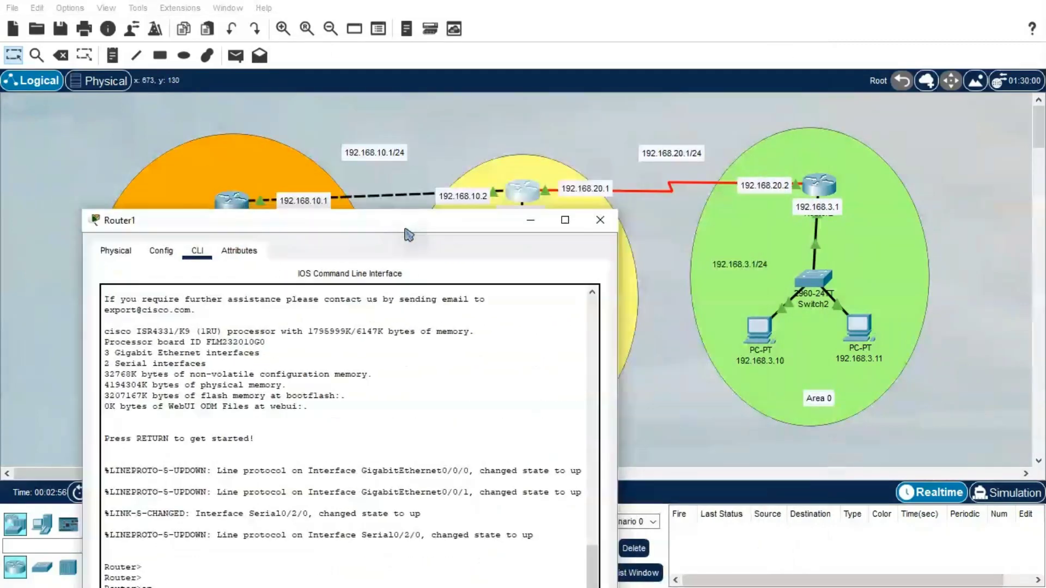
pyautogui.moveTo(510, 280)
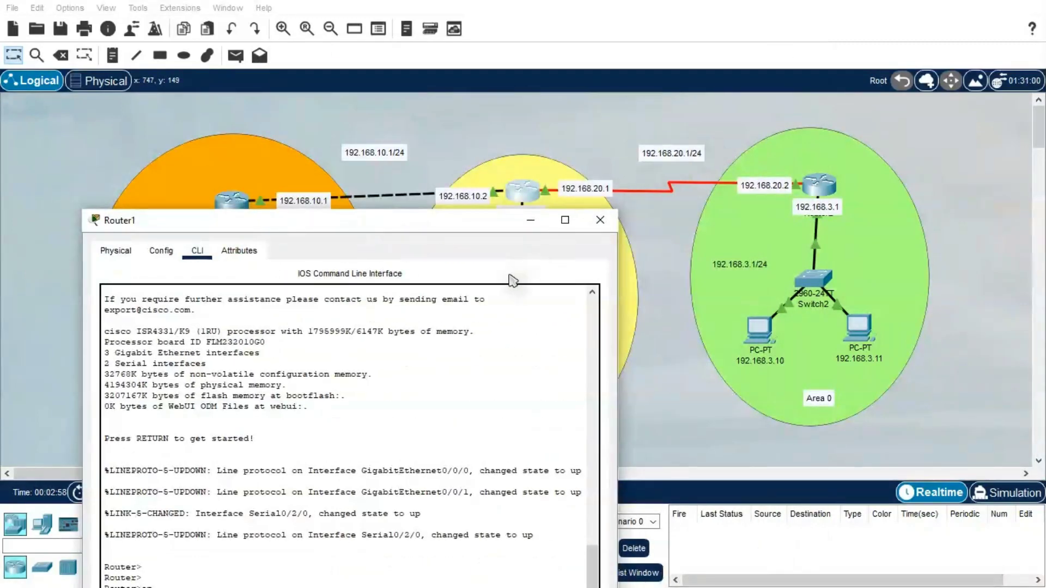
# Add networks 192.168.20.0 and 192.168.10.0 with wildcard 0.0.0.255 to area 0 on Router1.
pyautogui.write('en')
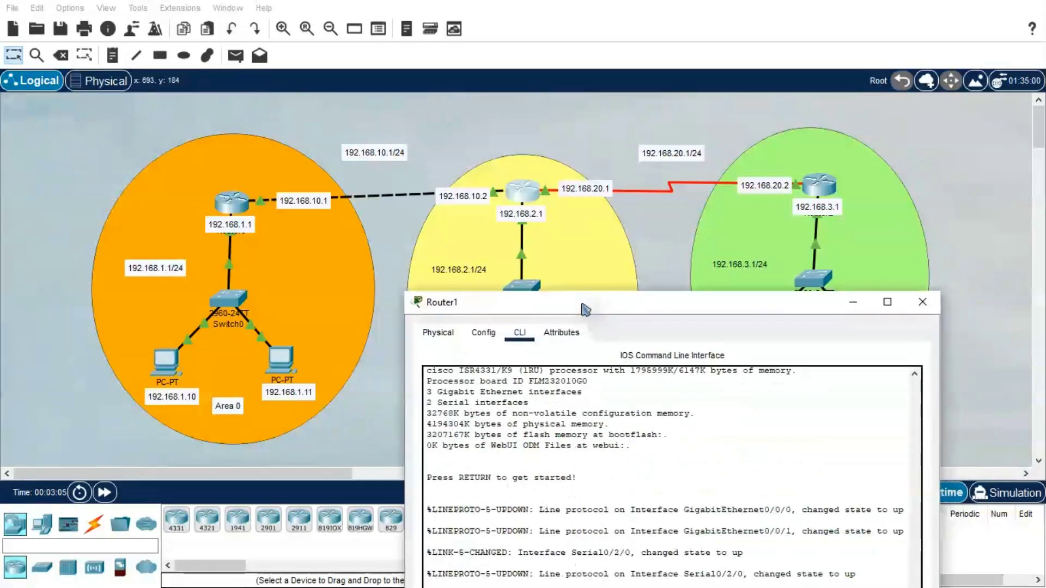
pyautogui.moveTo(585, 302); pyautogui.dragTo(664, 123)
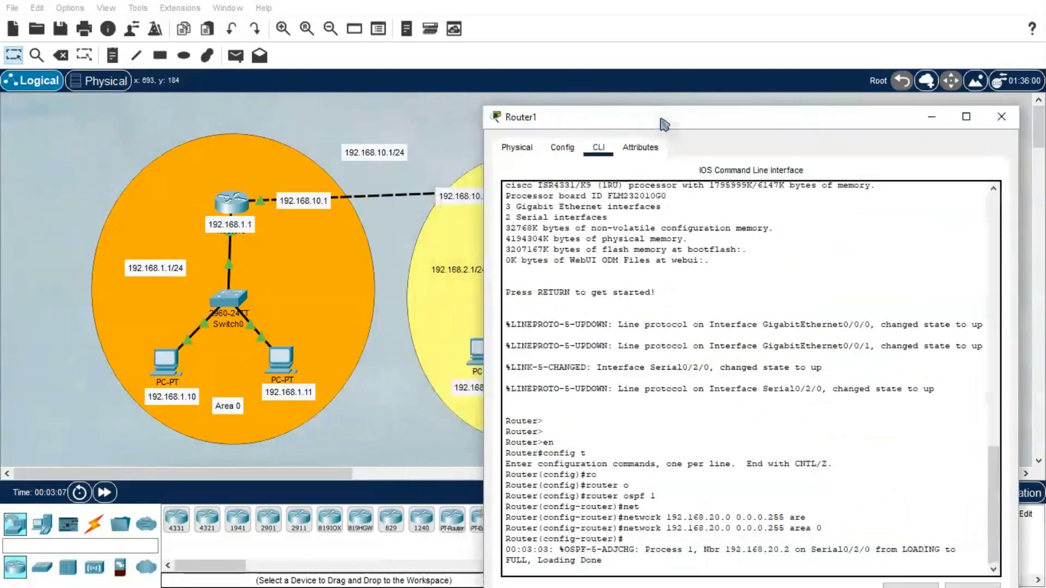
pyautogui.write('network 192.168.20.0 0.0.0.255 area 0')
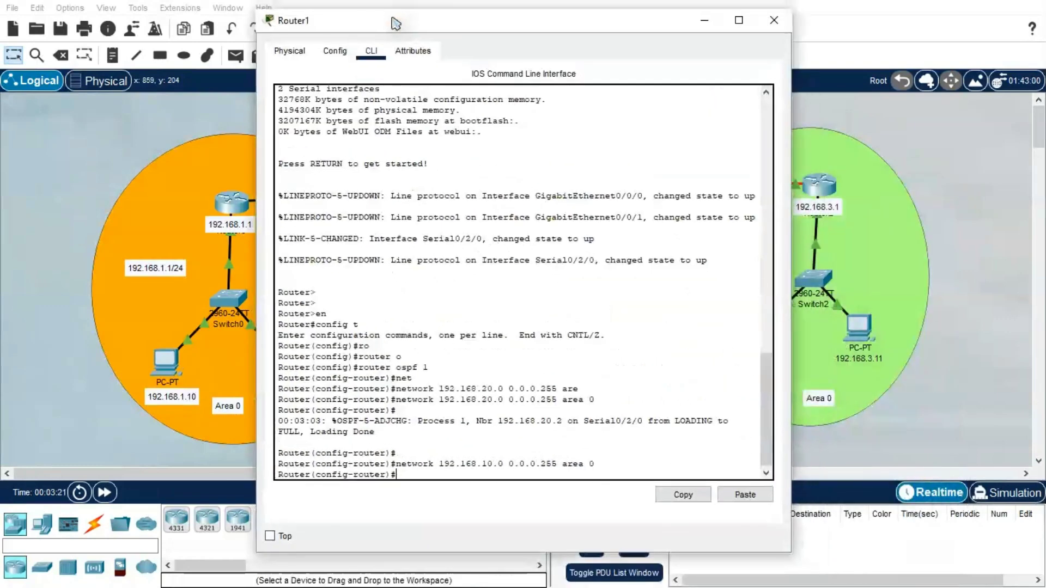
pyautogui.write('network 192.168.10.0 0.0.0.255 area 0')
pyautogui.write('network 192.168.2.0 0.0.0.255 area 0')
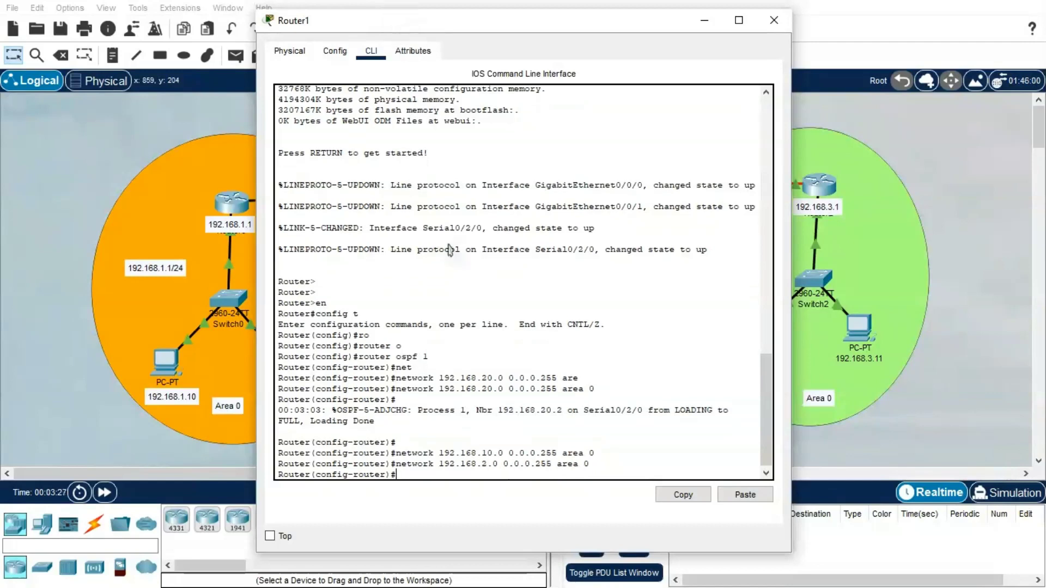
pyautogui.moveTo(875, 227)
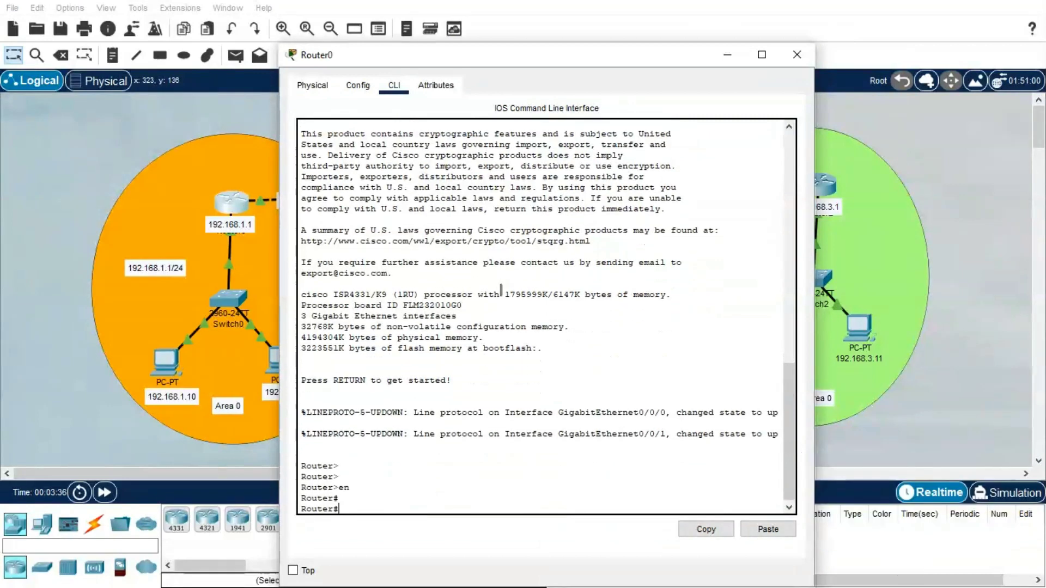
# Enable ip ospf 1 area 0 on Router0's GigabitEthernet0/0/1 interface from configuration mode.
pyautogui.write('configure terminal')
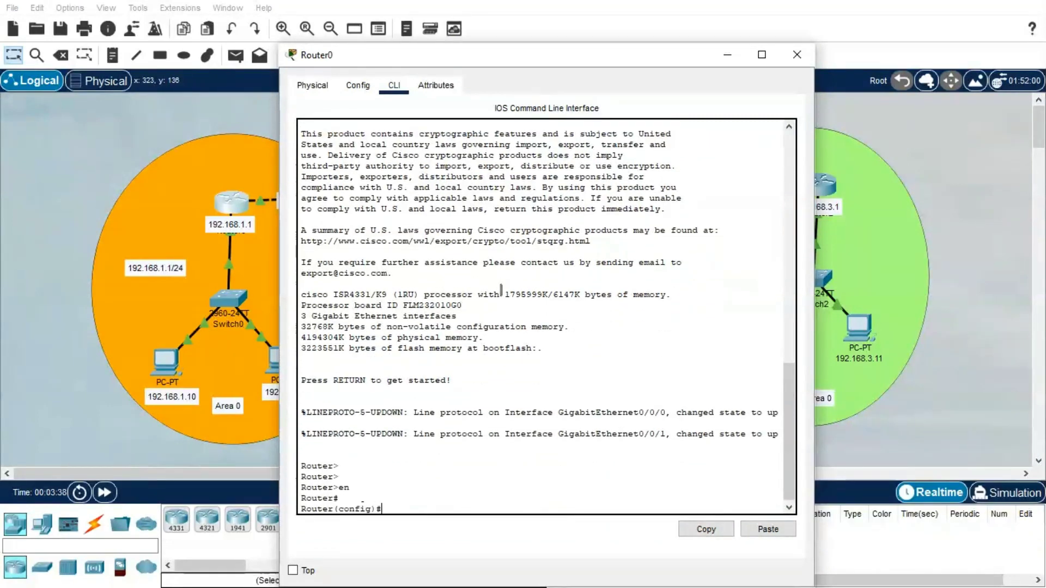
pyautogui.write('config t')
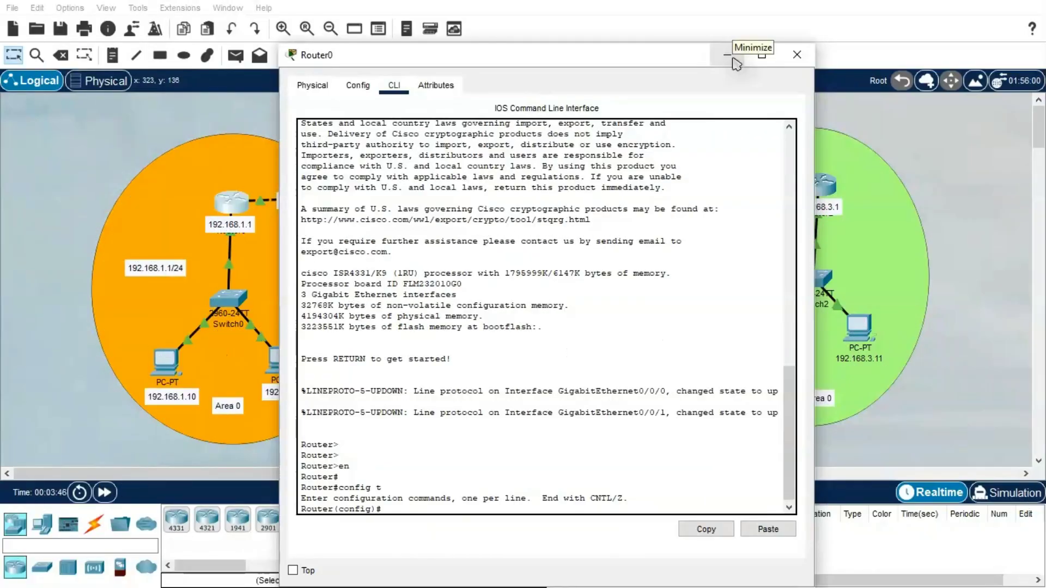
pyautogui.moveTo(655, 61)
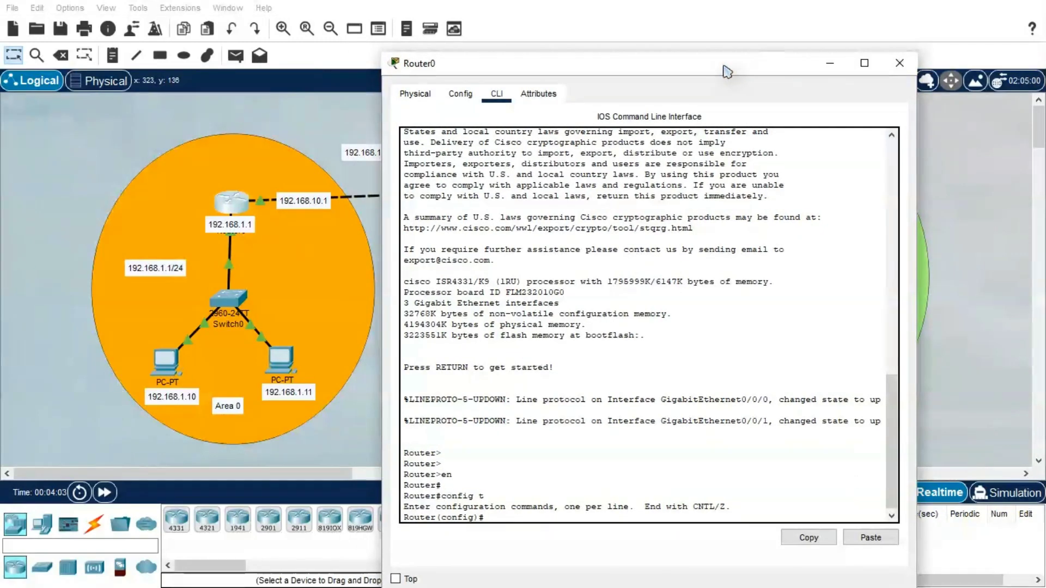
pyautogui.click(899, 63)
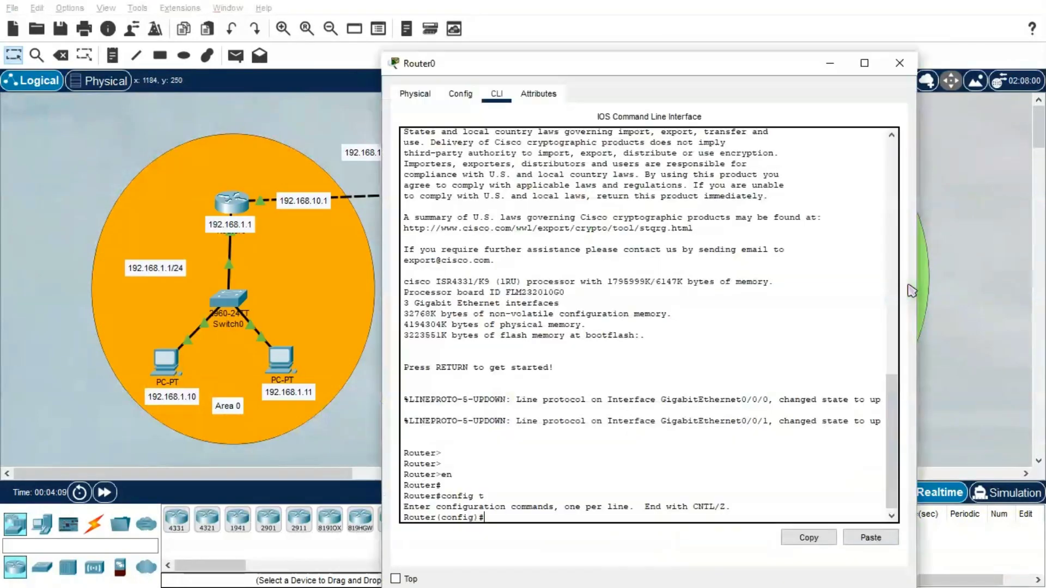
pyautogui.write('intw')
pyautogui.write('interface gigabitEthernet 0/0/1')
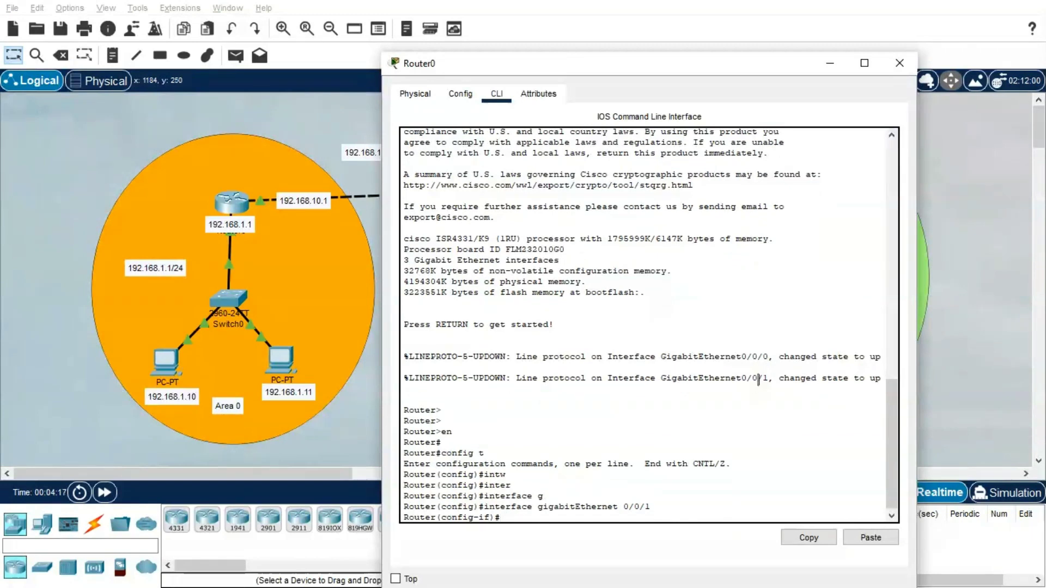
pyautogui.write('ip os')
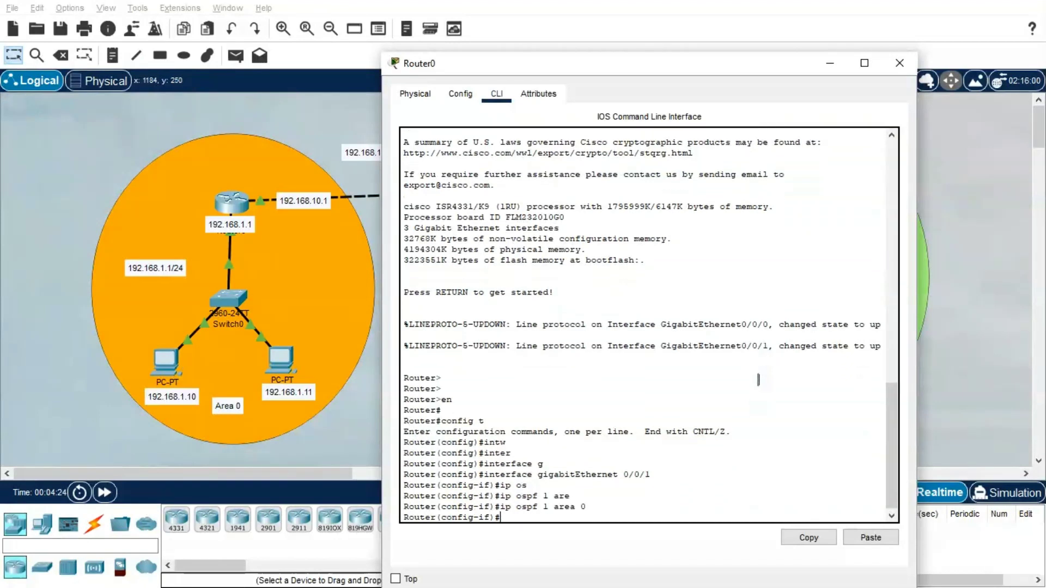
pyautogui.write('exit')
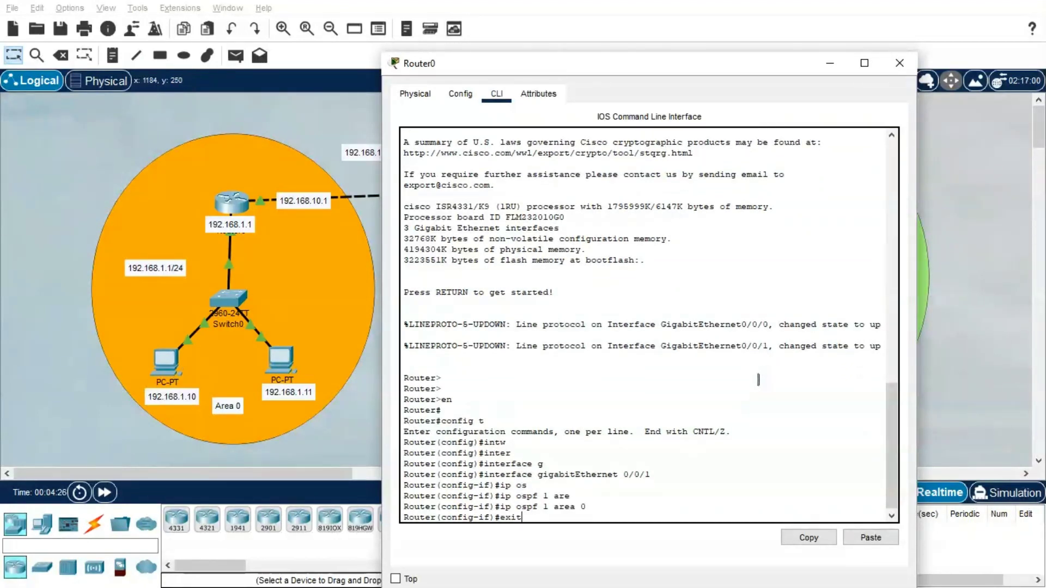
pyautogui.write('interface')
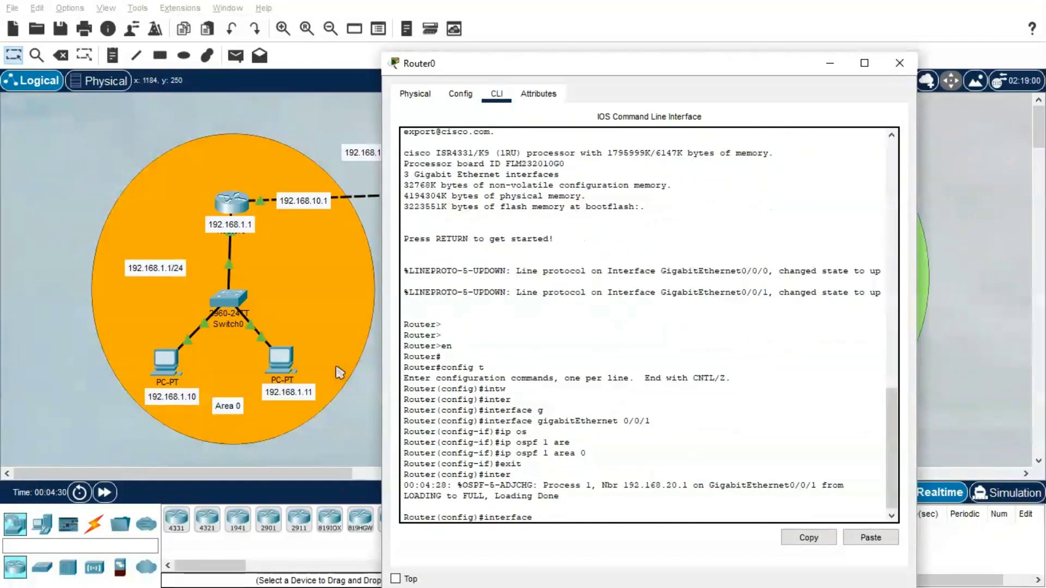
# Enable ip ospf 1 area 0 on Router0's GigabitEthernet0/0/0 LAN interface.
pyautogui.click(899, 63)
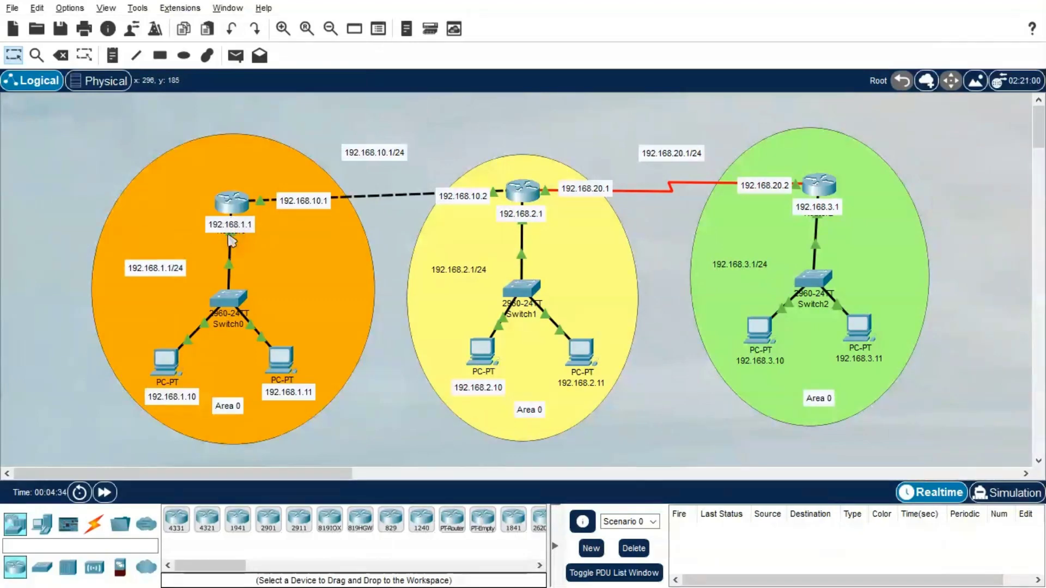
pyautogui.moveTo(230, 202)
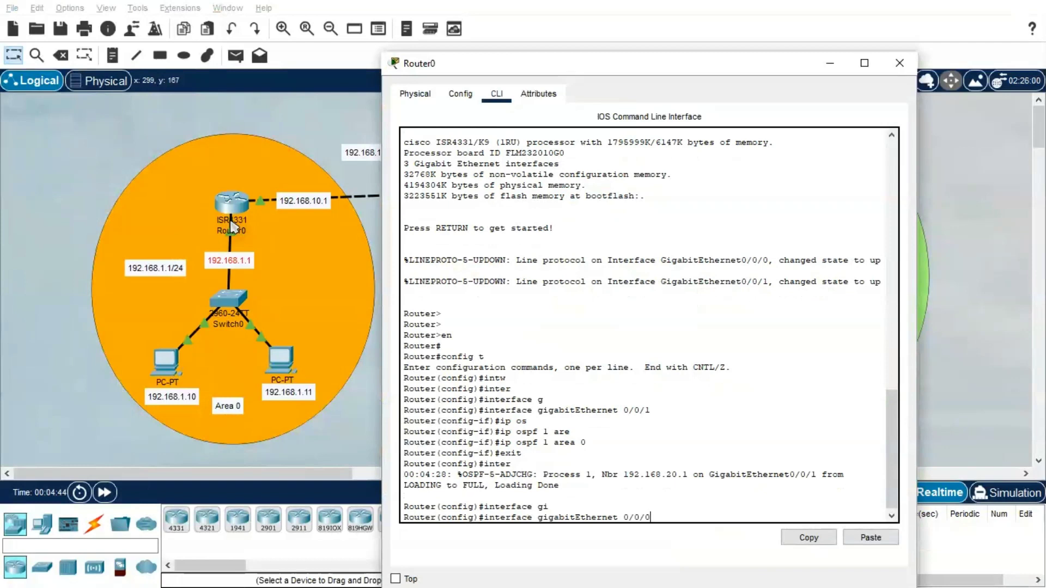
pyautogui.press('enter')
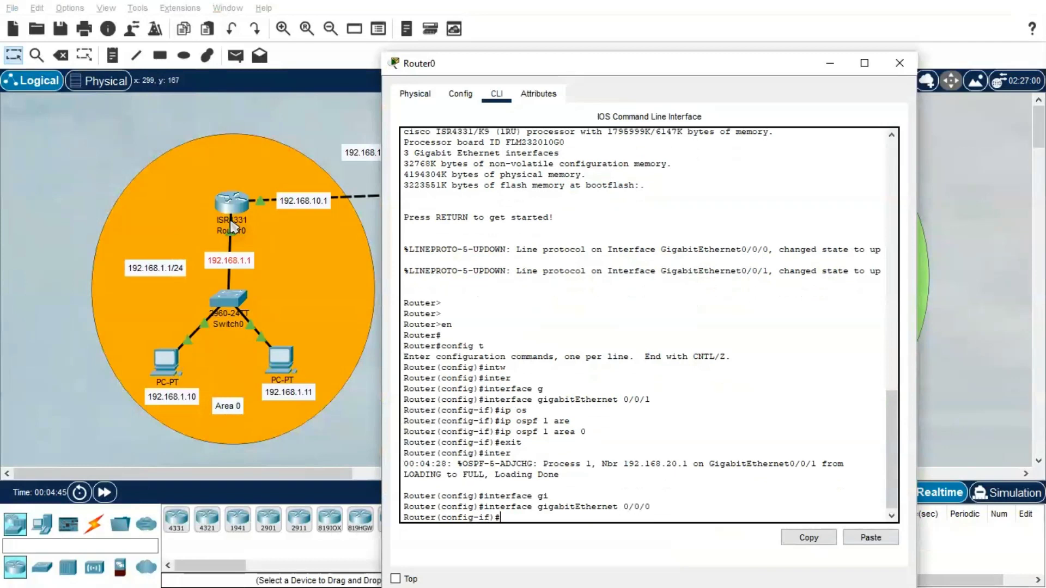
pyautogui.write('ip os')
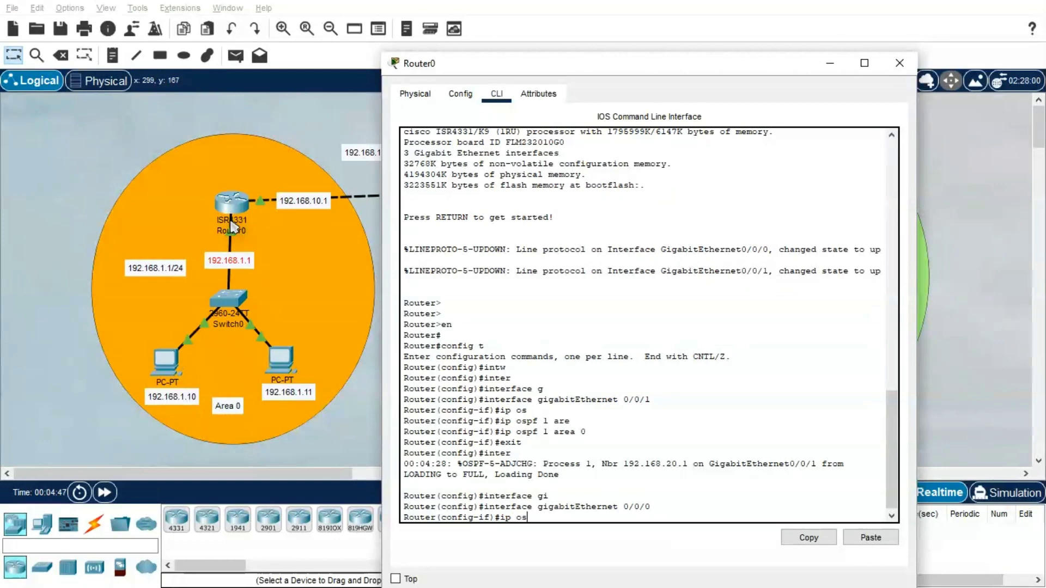
pyautogui.write('ip ospf 1 area 0')
pyautogui.write('exit')
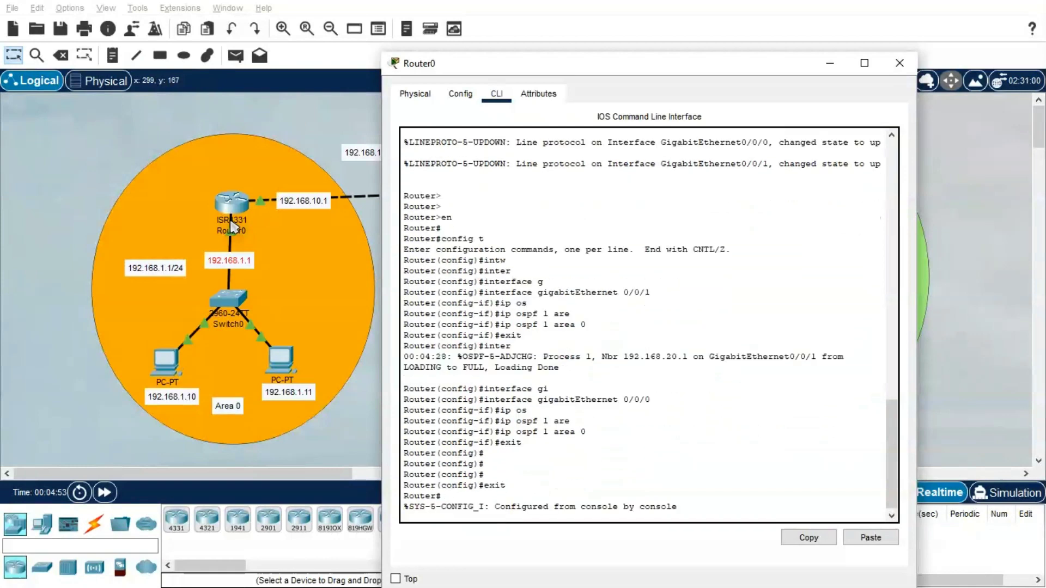
# Run show ip ospf neighbor on Router0, showing 192.168.20.1 FULL/DR on GigabitEthernet0/0/1.
pyautogui.write('show ip ospf')
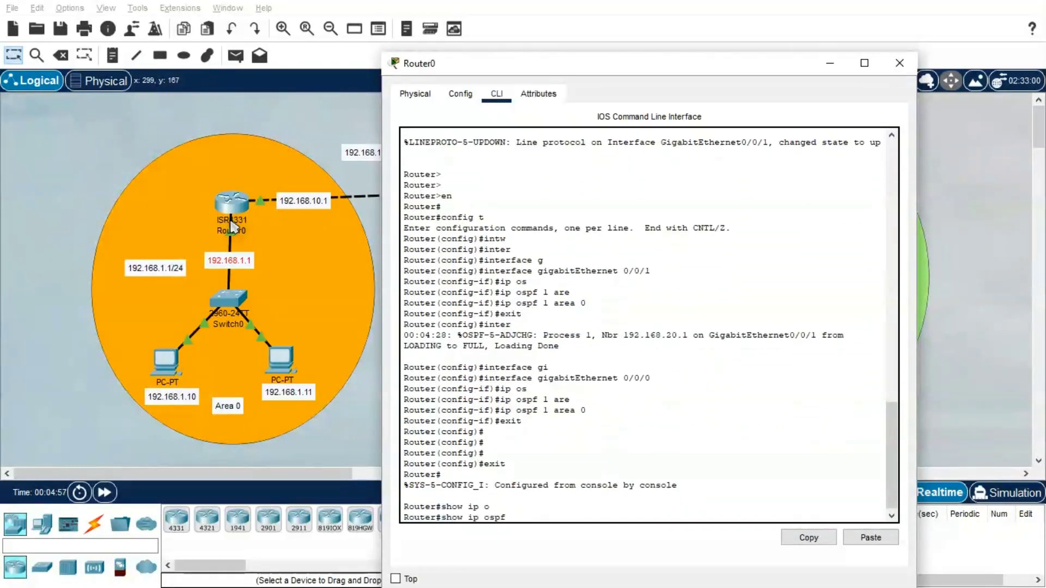
pyautogui.write('neighbor')
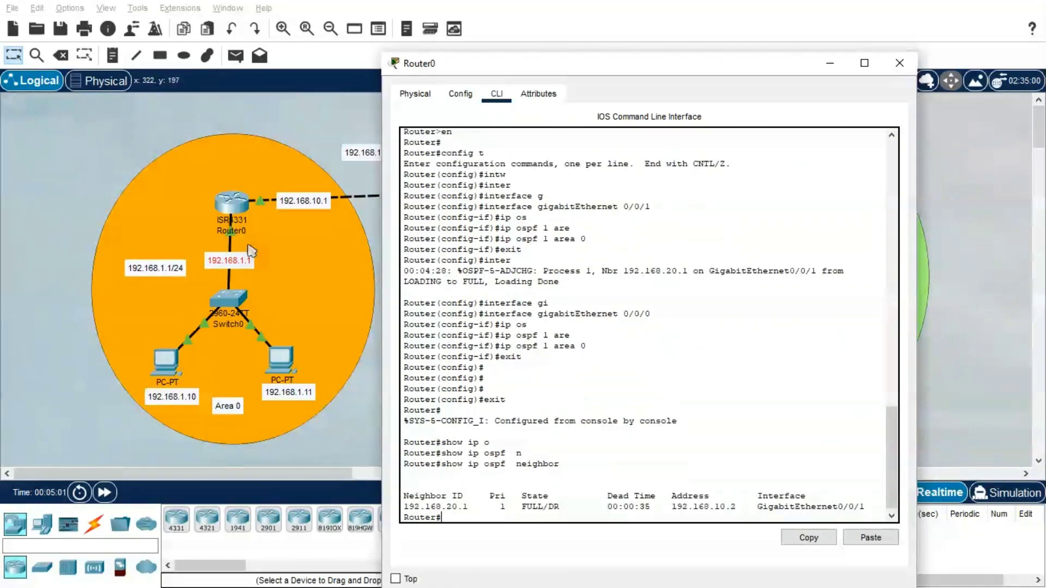
pyautogui.moveTo(94, 388)
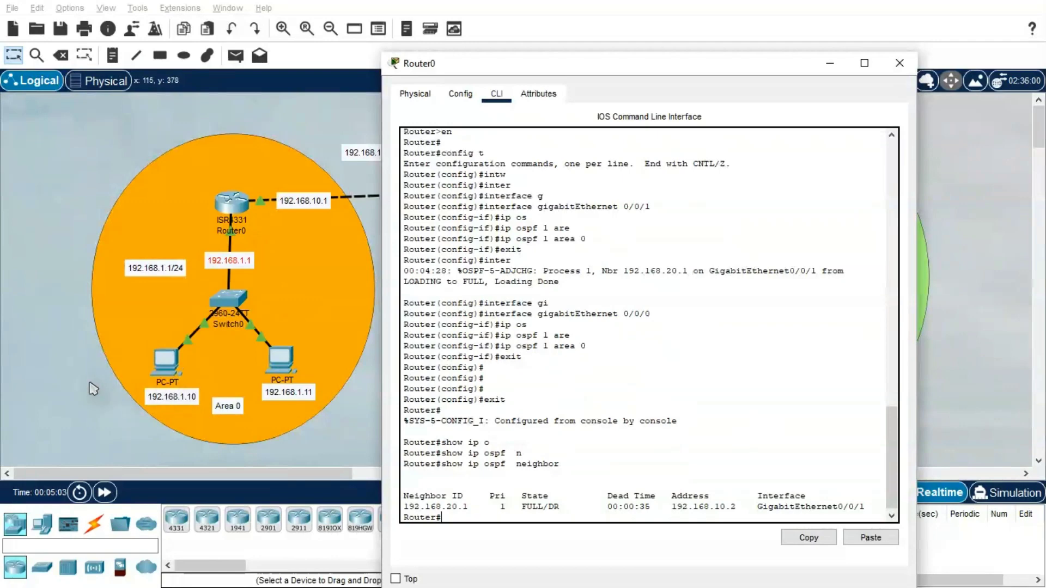
# From PC0's command prompt, ping 192.168.1.11 and receive replies.
pyautogui.click(899, 63)
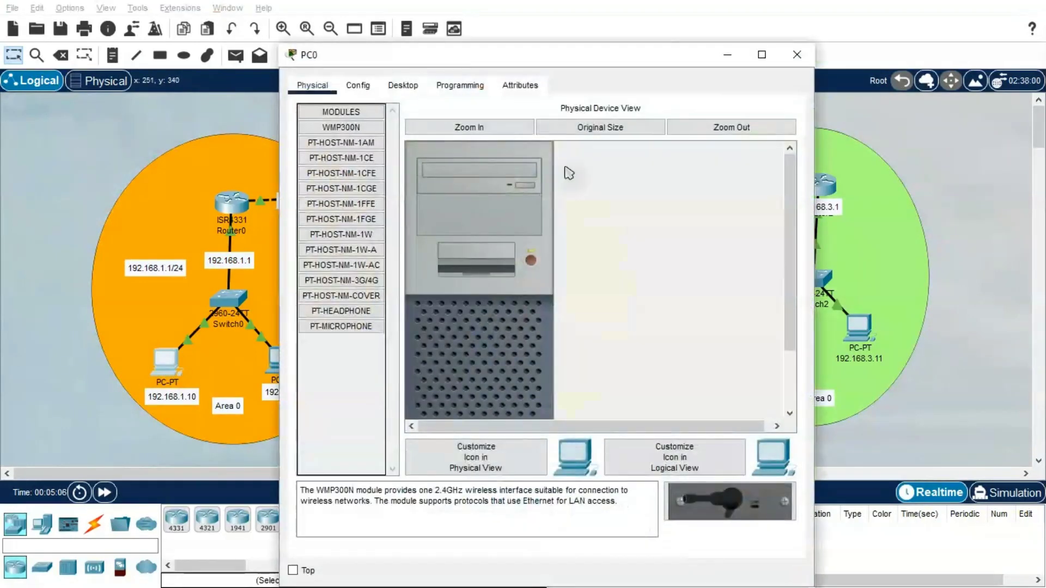
pyautogui.click(402, 85)
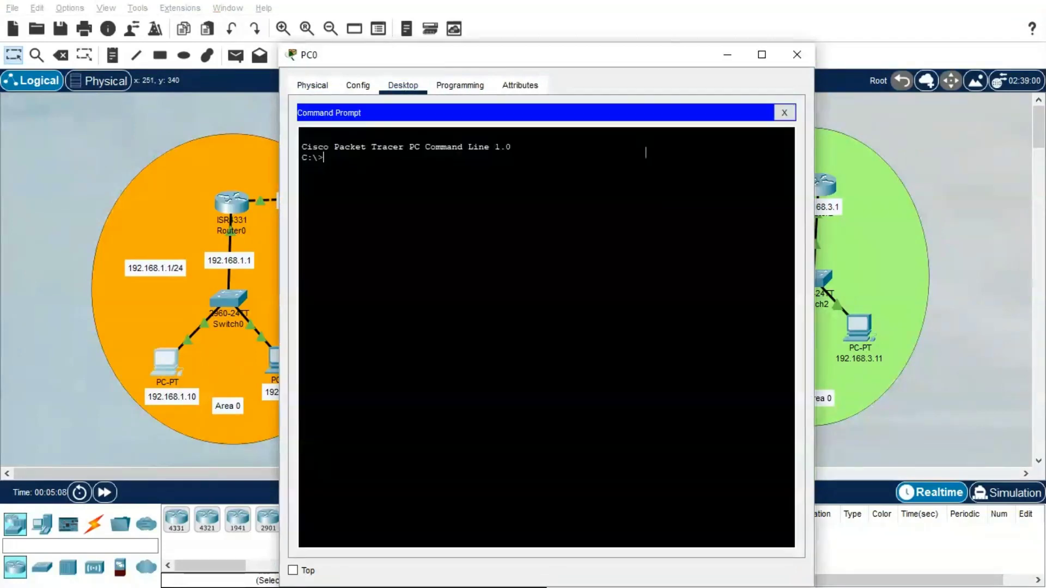
pyautogui.write('ping 1')
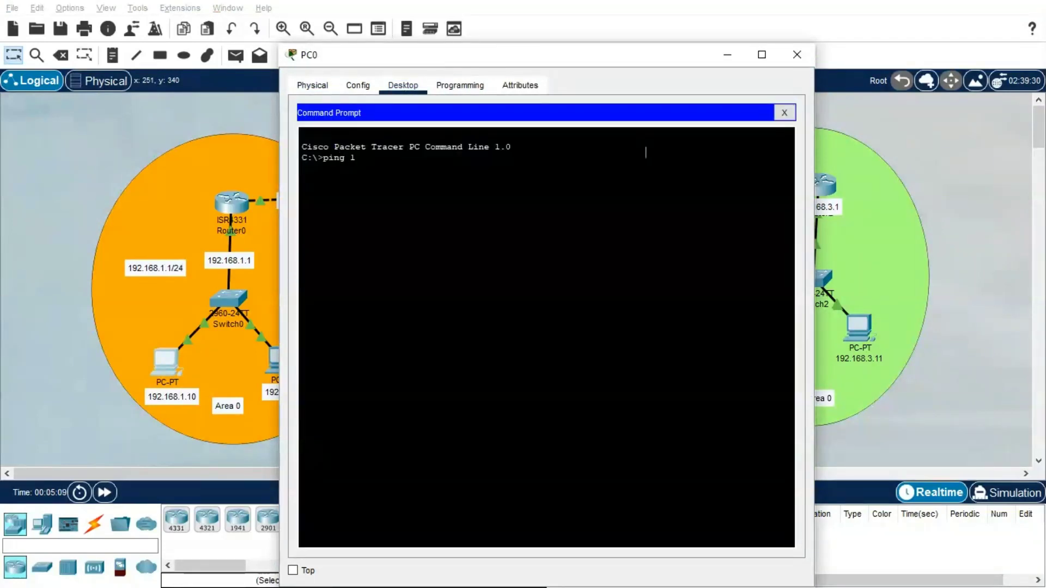
pyautogui.write('92.168.1.11')
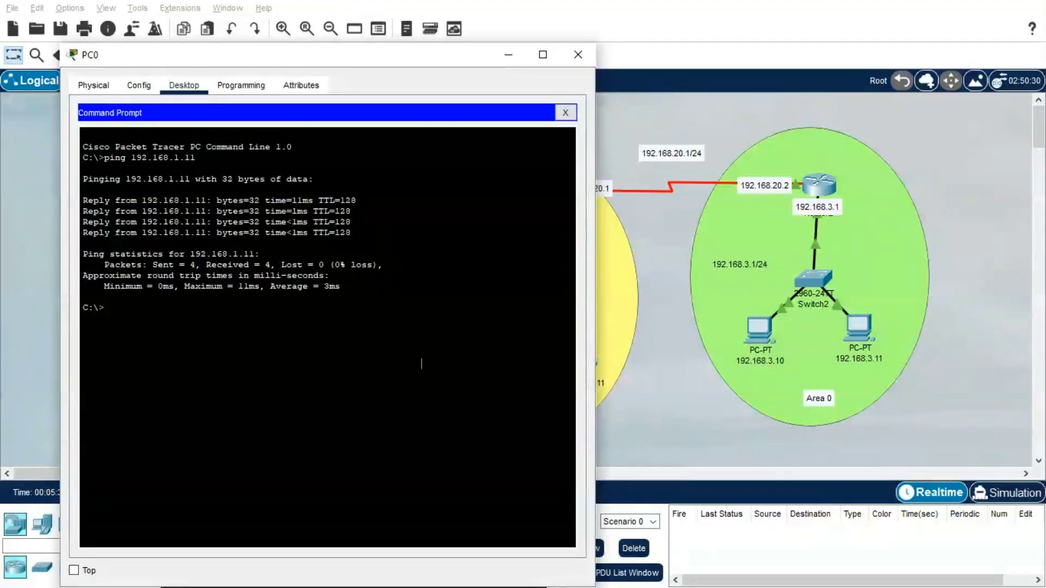
# Ping 192.168.3.10 and 192.168.3.11 from PC0, replies after one initial timeout each.
pyautogui.write('ping 19')
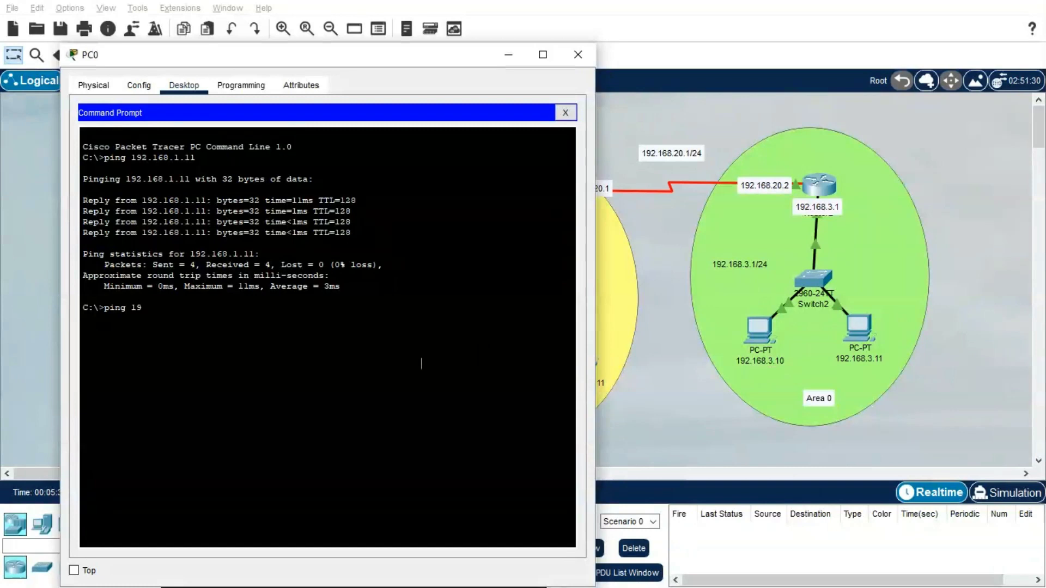
pyautogui.write('2.1')
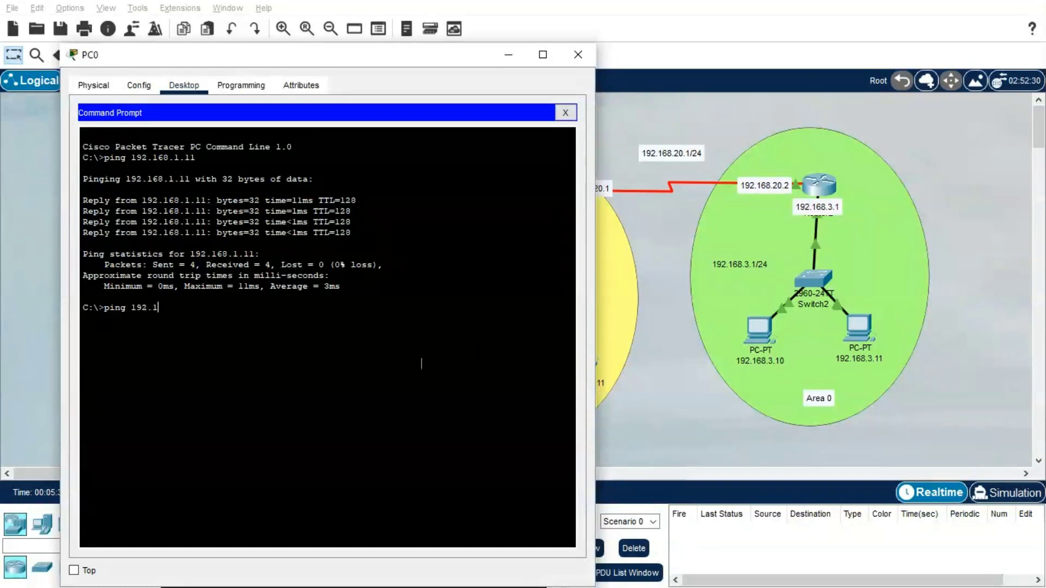
pyautogui.write('68.2')
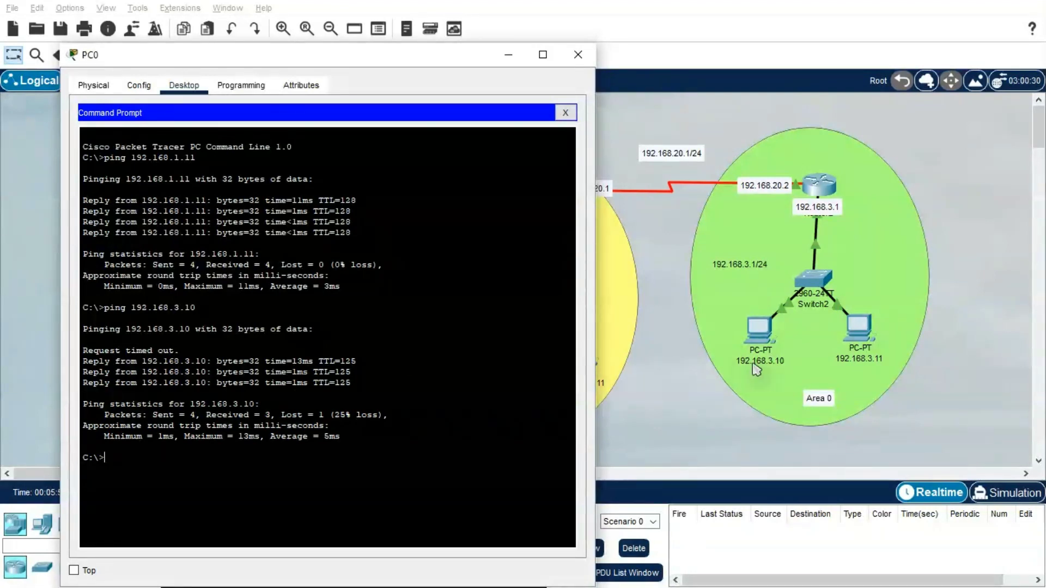
pyautogui.write('ping 192.168.3.11')
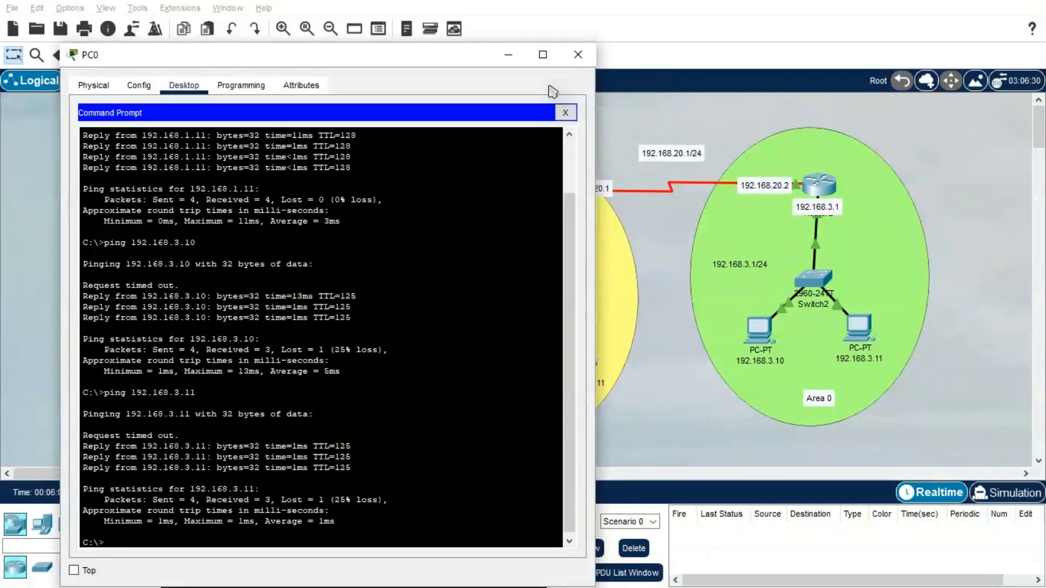
# Close PC0's window to return to the full three-area topology.
pyautogui.click(577, 54)
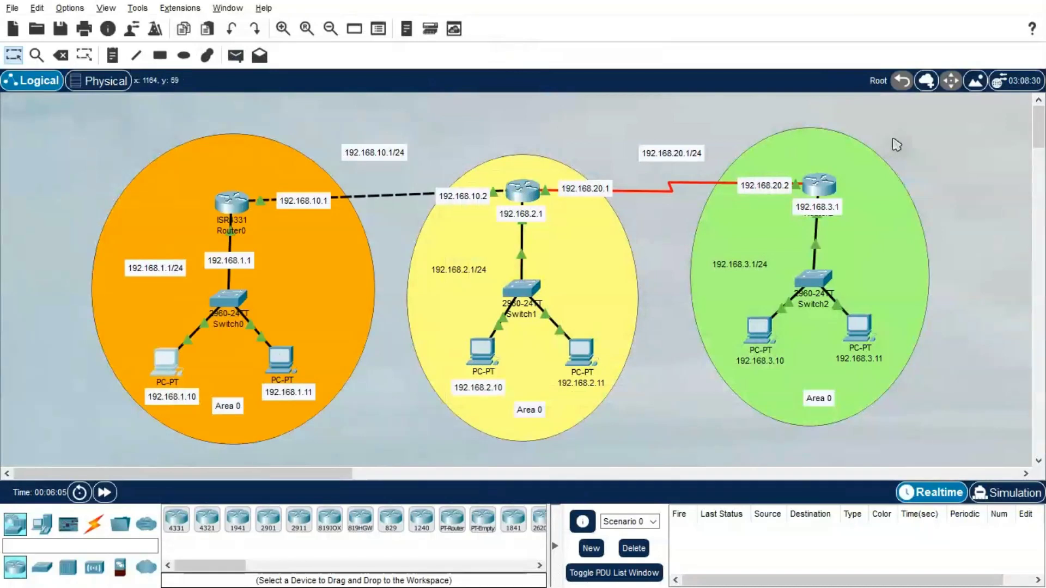
pyautogui.moveTo(509, 260)
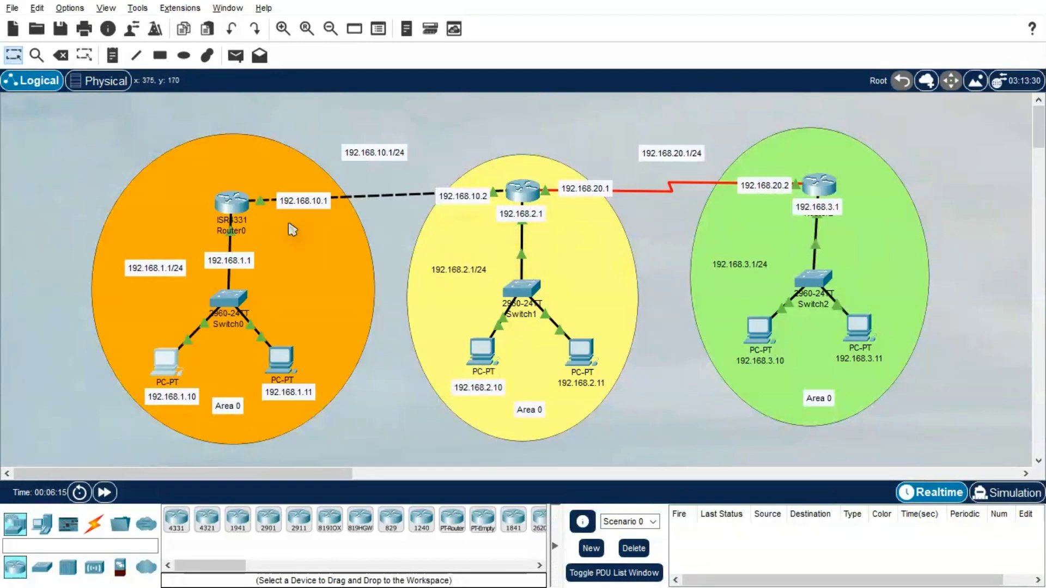
pyautogui.moveTo(245, 243)
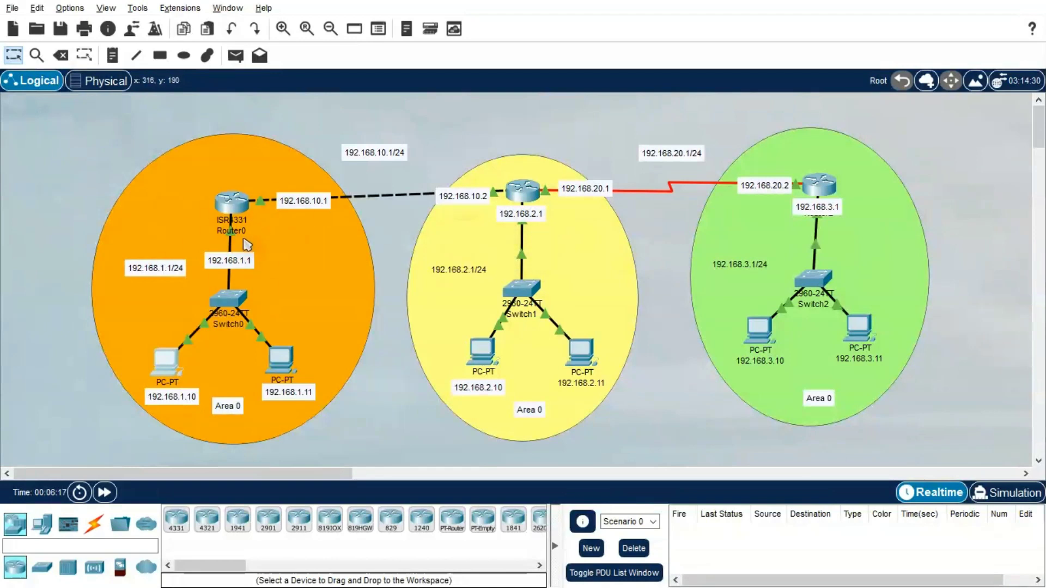
pyautogui.moveTo(229, 211)
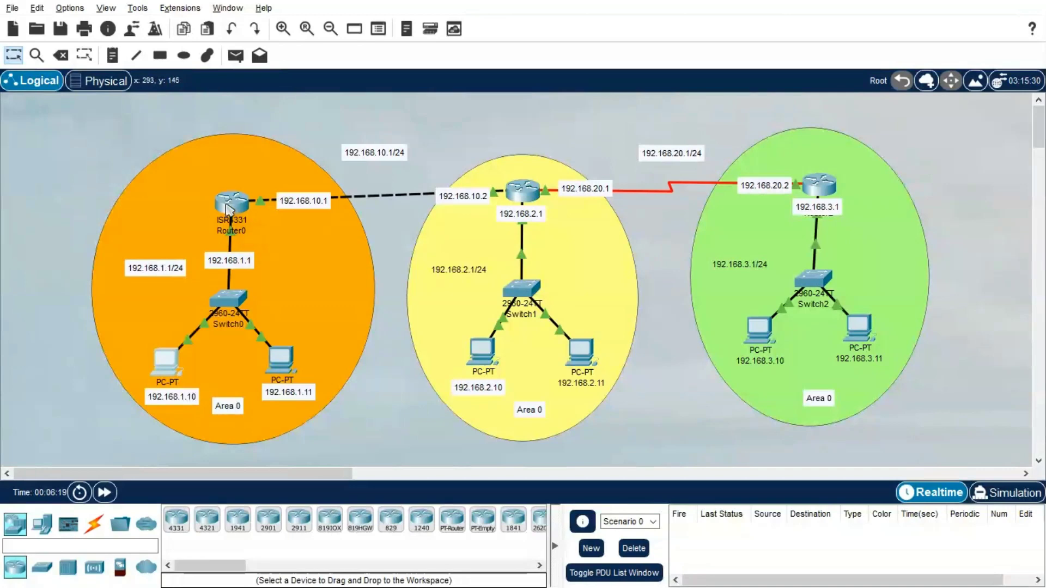
# Reopen Router0's CLI and highlight the ip ospf 1 area 0 and GigabitEthernet 0/0/0 lines.
pyautogui.click(230, 204)
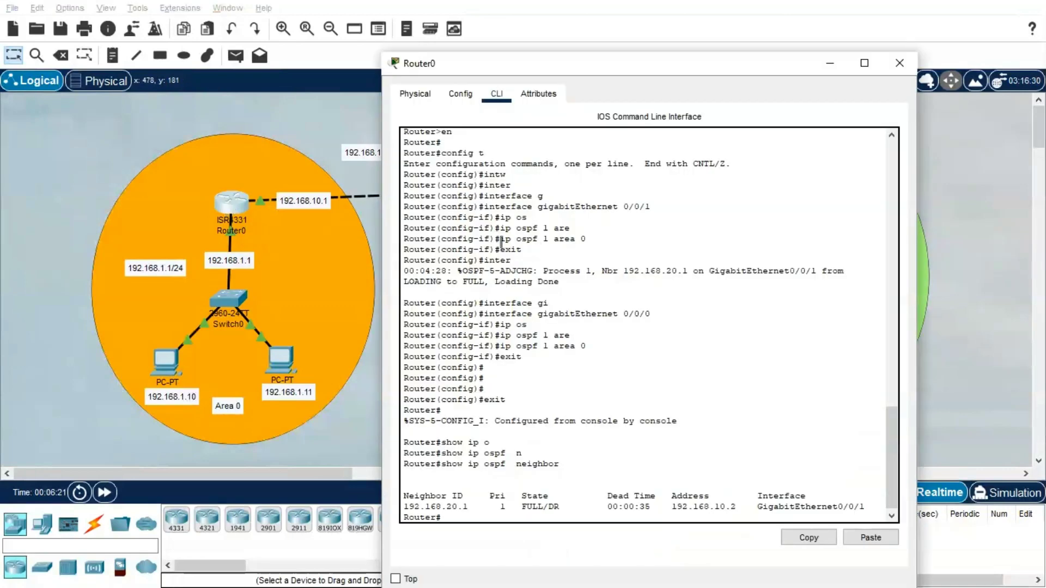
pyautogui.moveTo(500, 239); pyautogui.dragTo(581, 239)
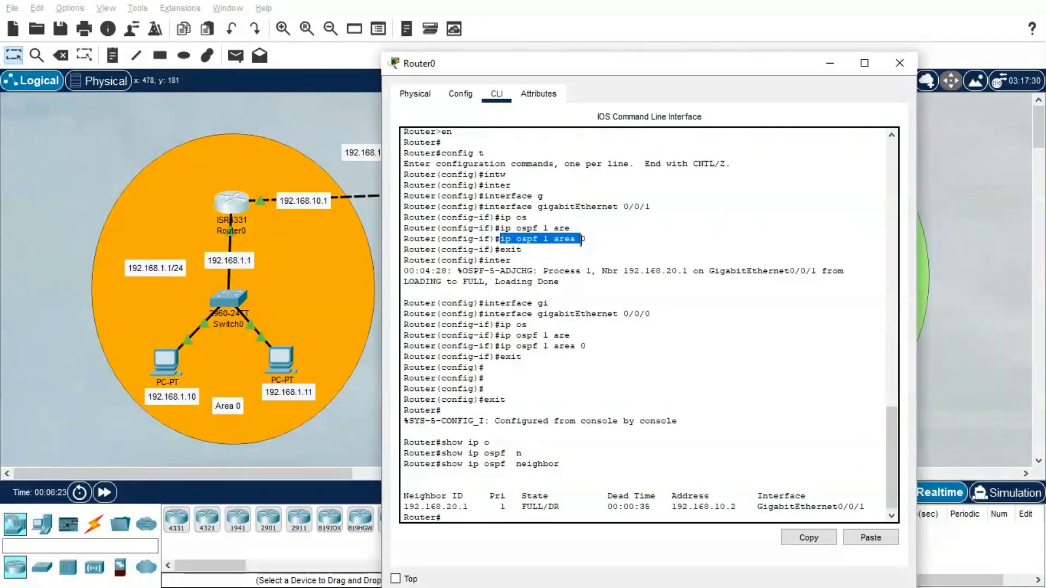
pyautogui.click(899, 63)
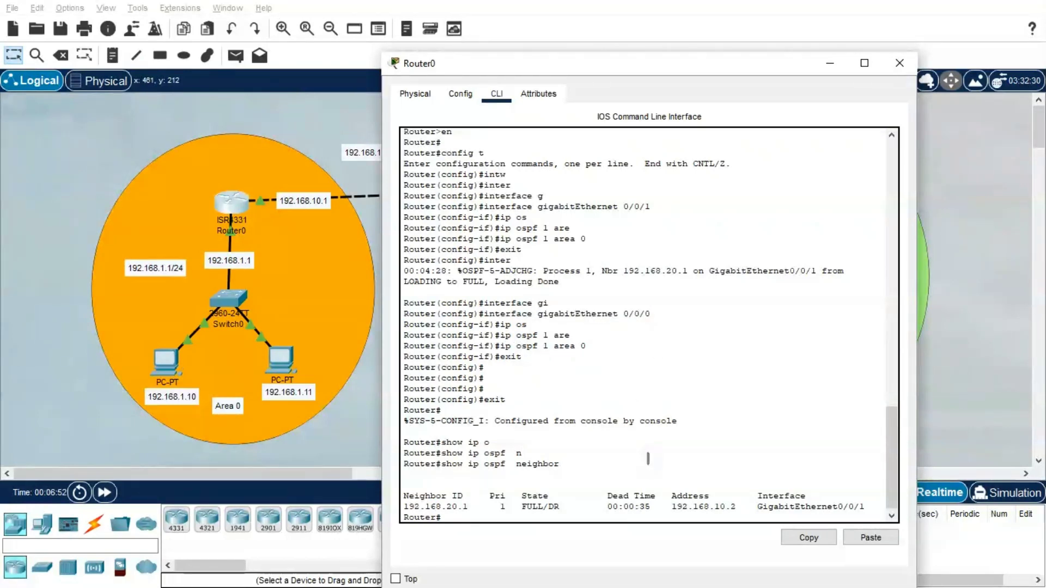
pyautogui.doubleClick(562, 314)
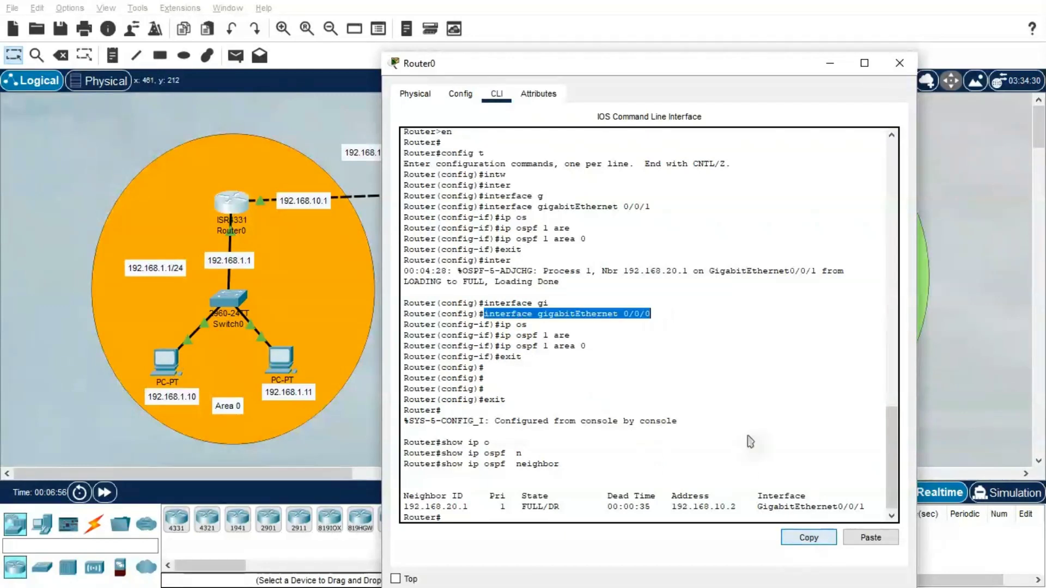
pyautogui.write('show')
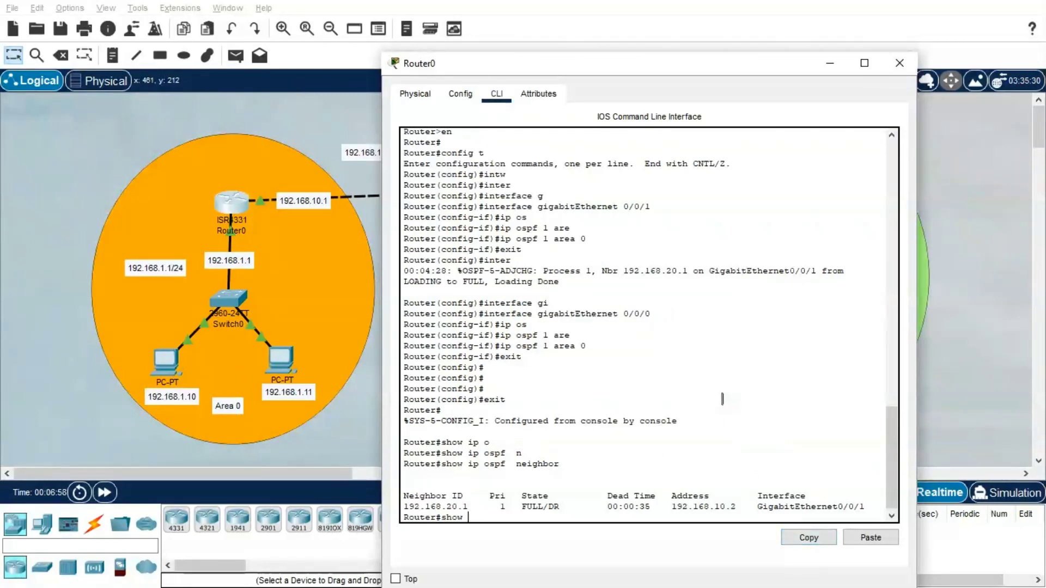
# Maximize Router0's console and run show ip route, listing OSPF routes to 192.168.2.0, 192.168.3.0 and 192.168.20.0.
pyautogui.click(870, 537)
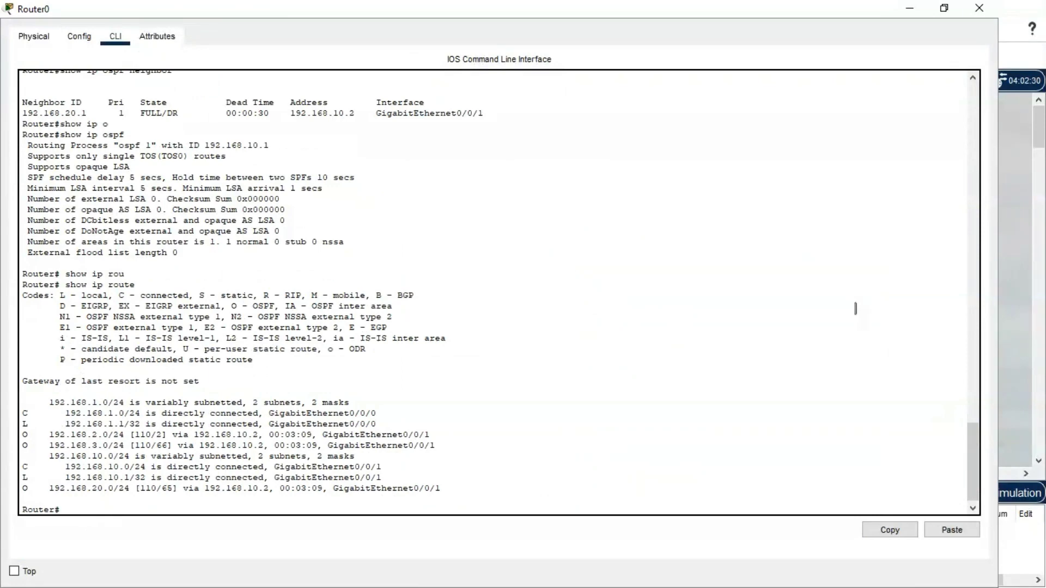
pyautogui.moveTo(988, 358)
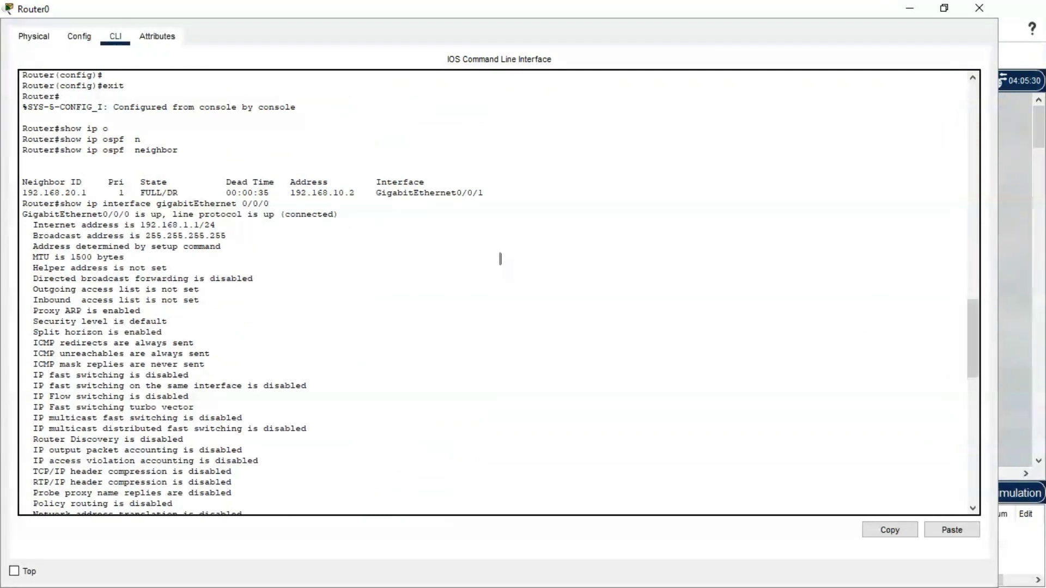
pyautogui.write('show ip route')
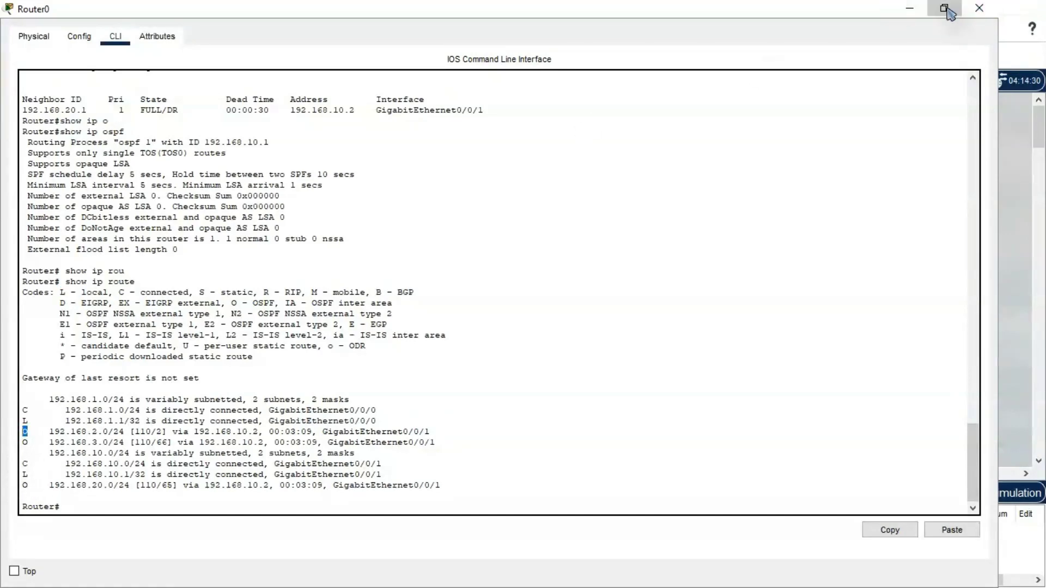
pyautogui.click(947, 9)
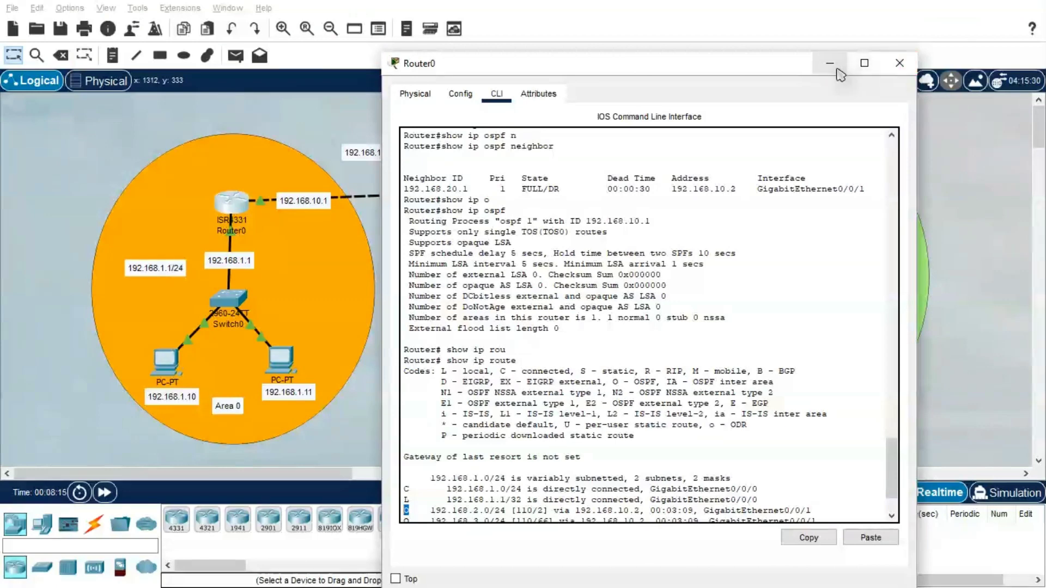